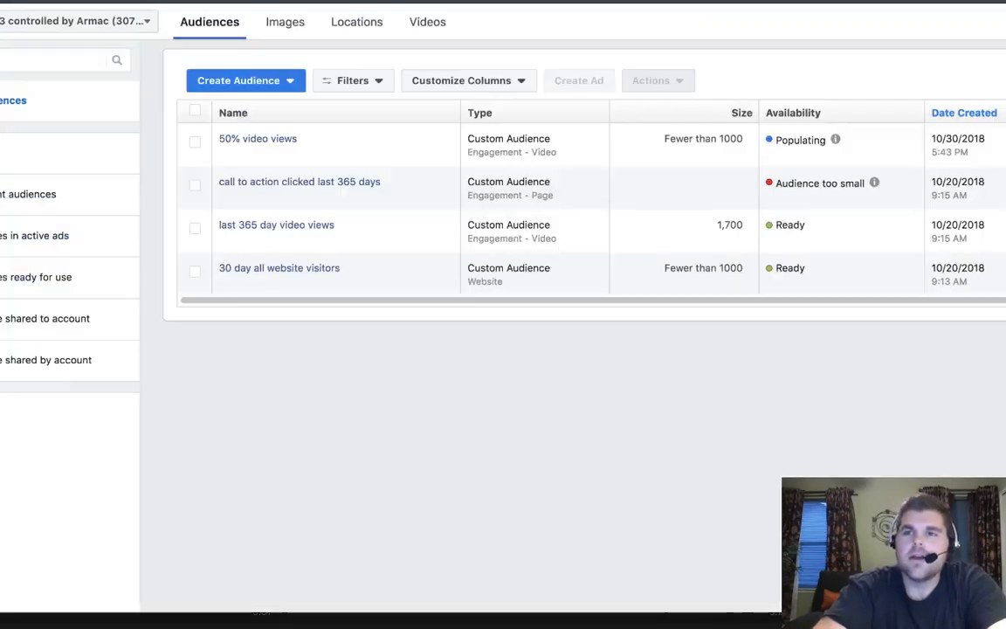
mouse_move(807, 293)
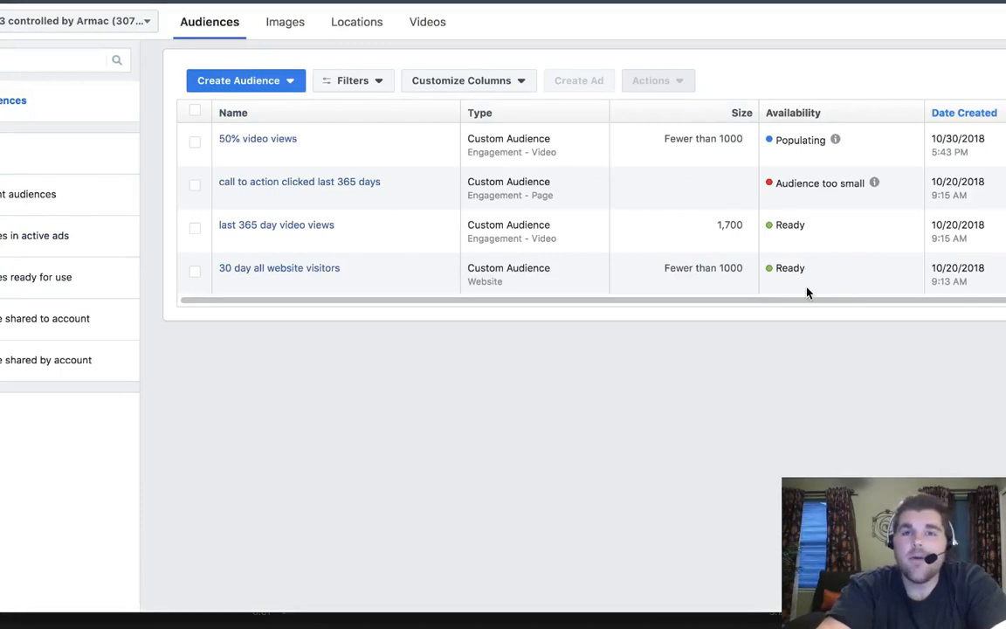
mouse_move(257, 138)
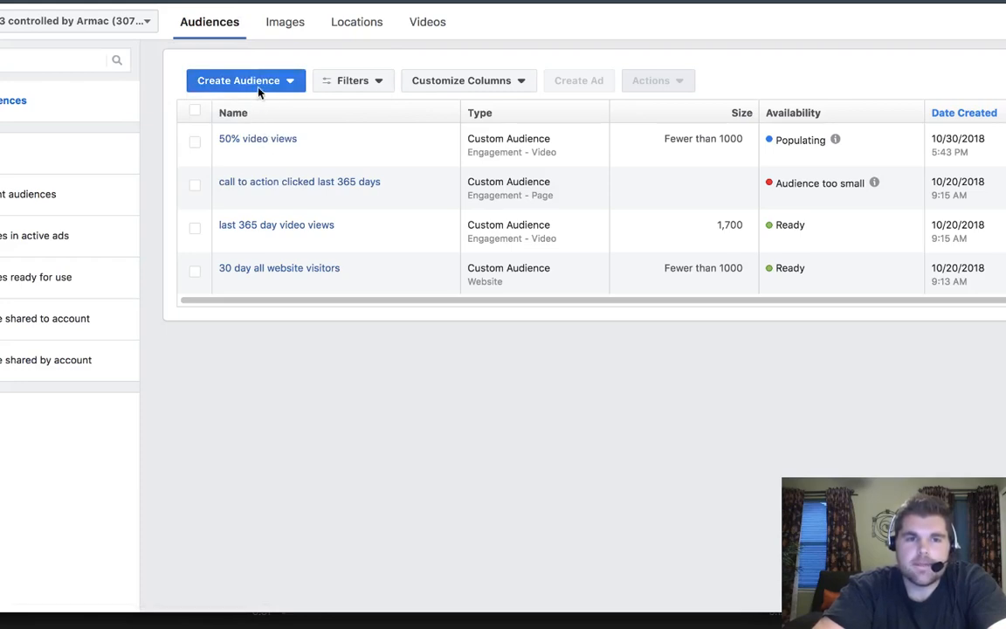
Step: Start a new custom audience from the audiences list, based on engagement with content
click(244, 80)
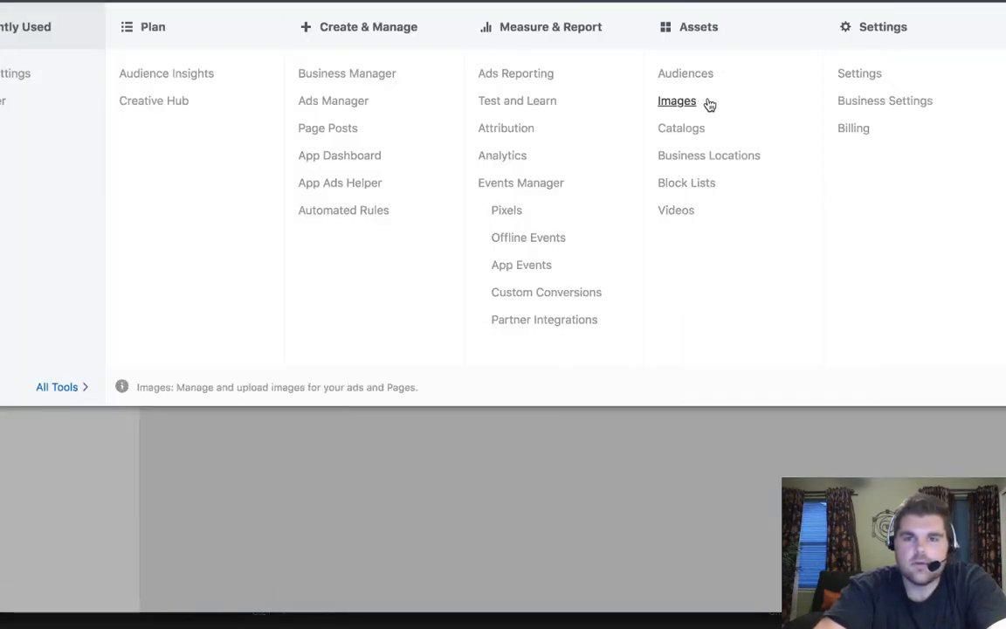
click(685, 74)
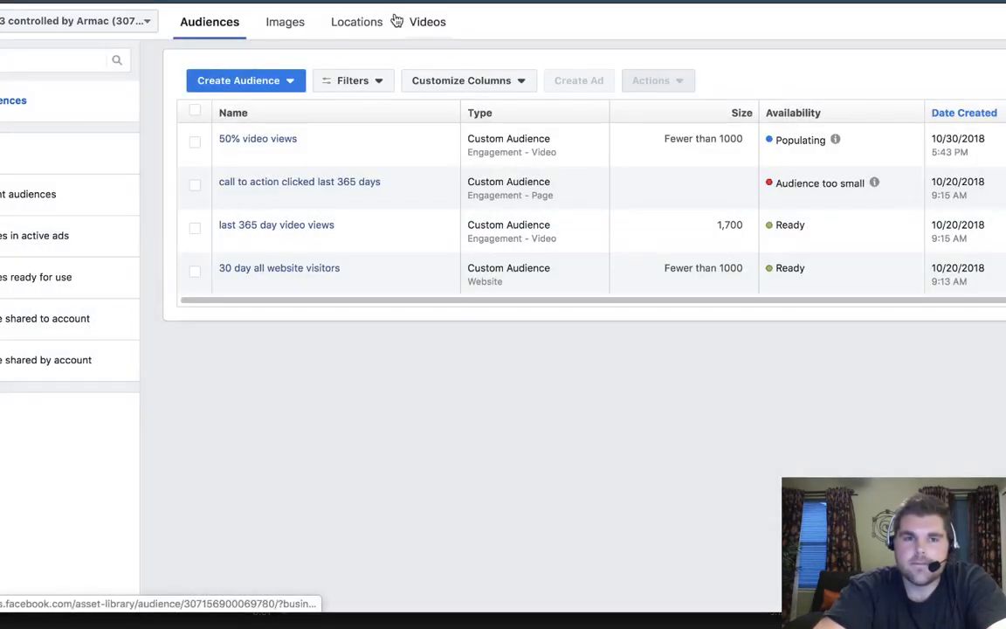
click(238, 81)
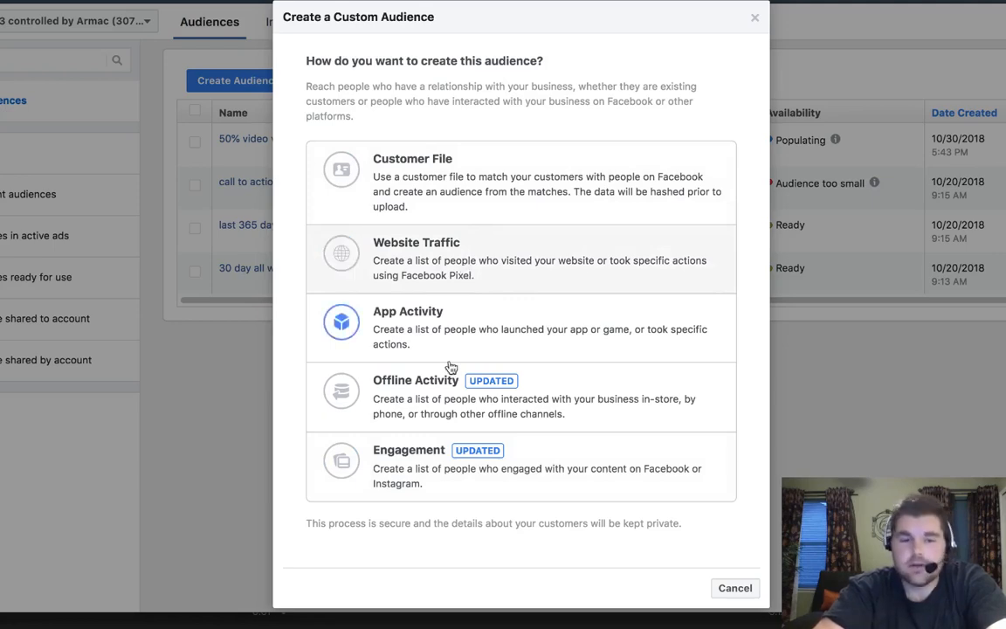
click(409, 466)
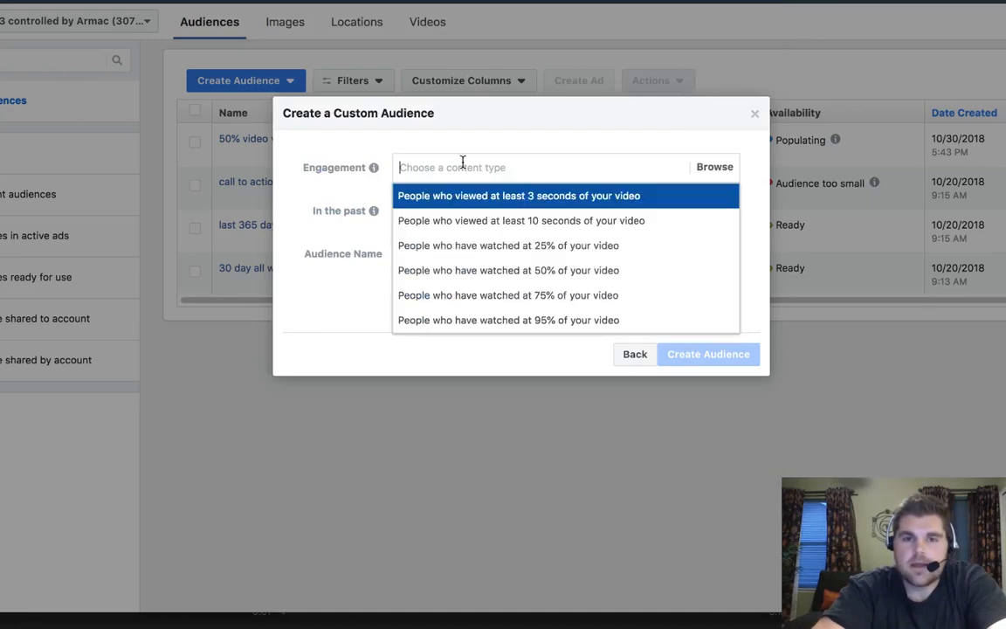
mouse_move(528, 269)
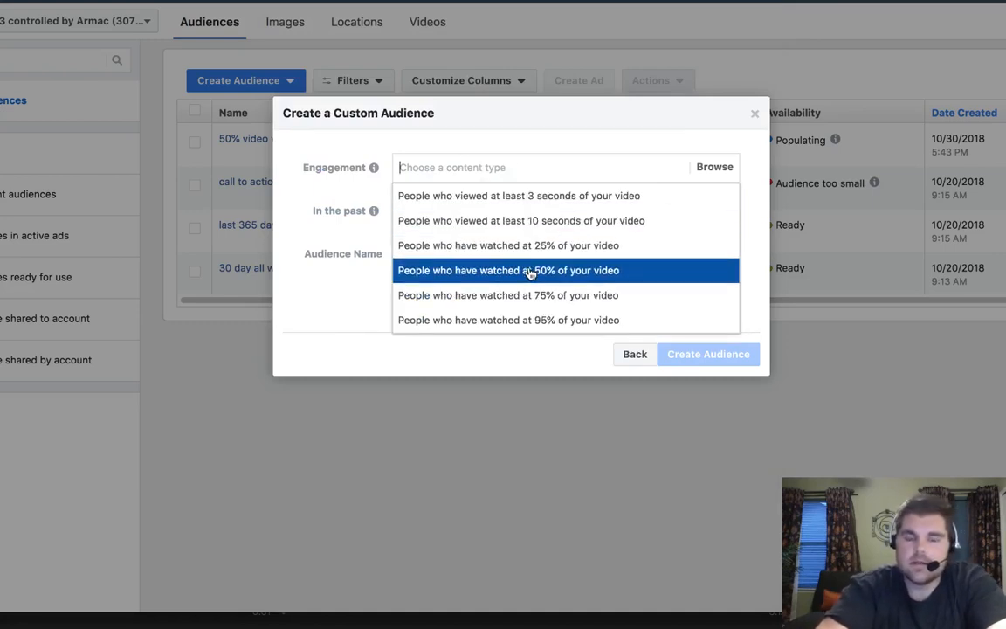
mouse_move(526, 286)
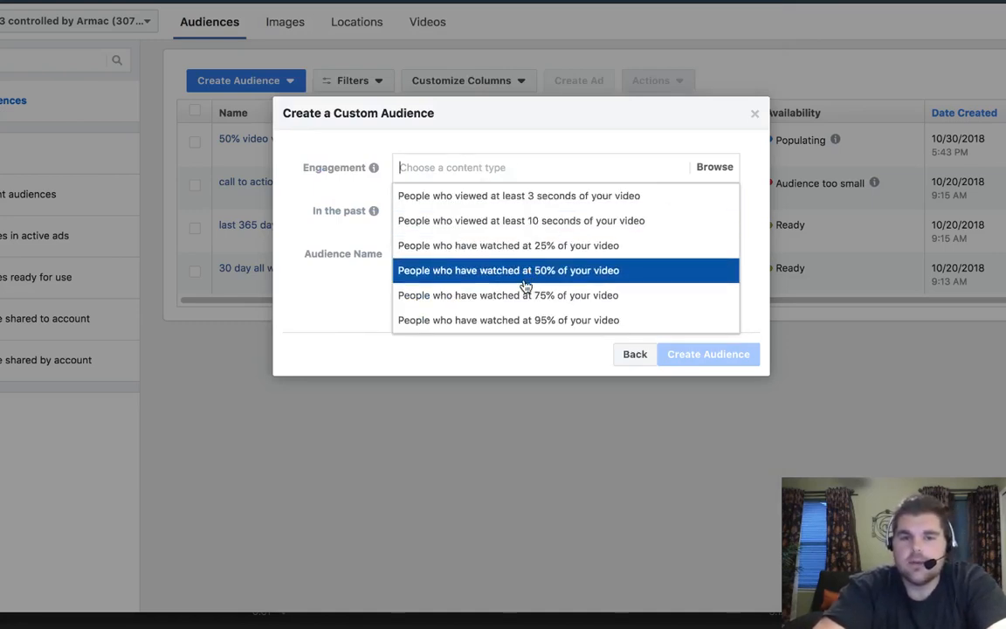
mouse_move(521, 293)
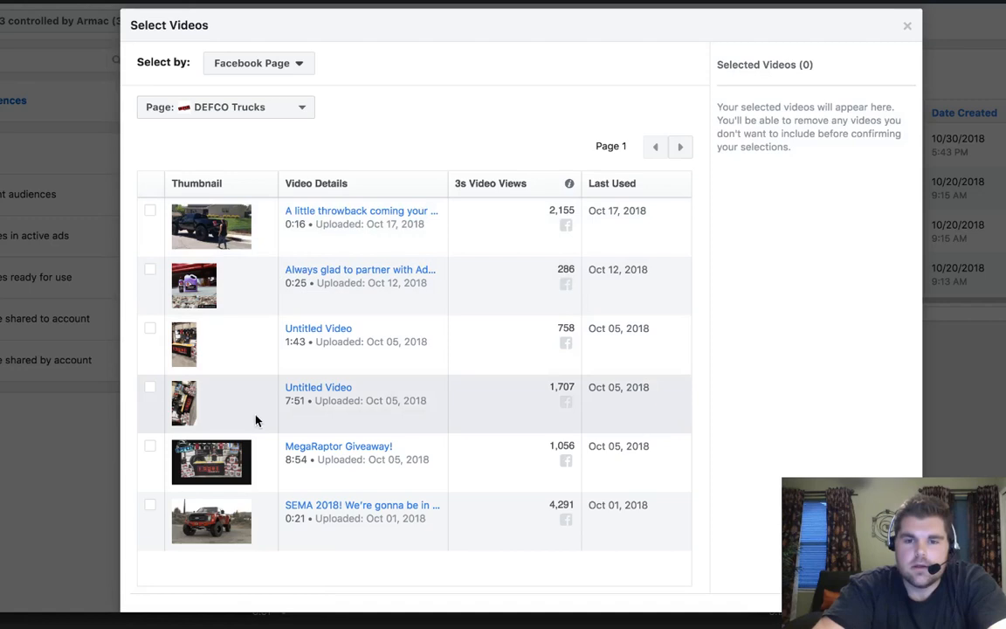
Step: Select the 7:51 Untitled Video and the top truck video for the 75%-watched rule
click(150, 388)
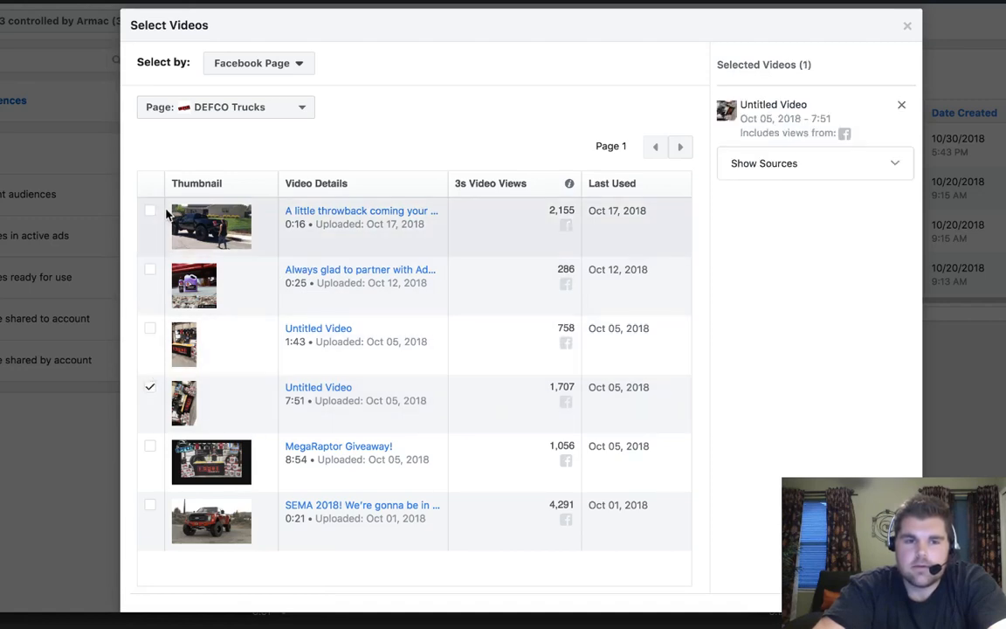
click(150, 210)
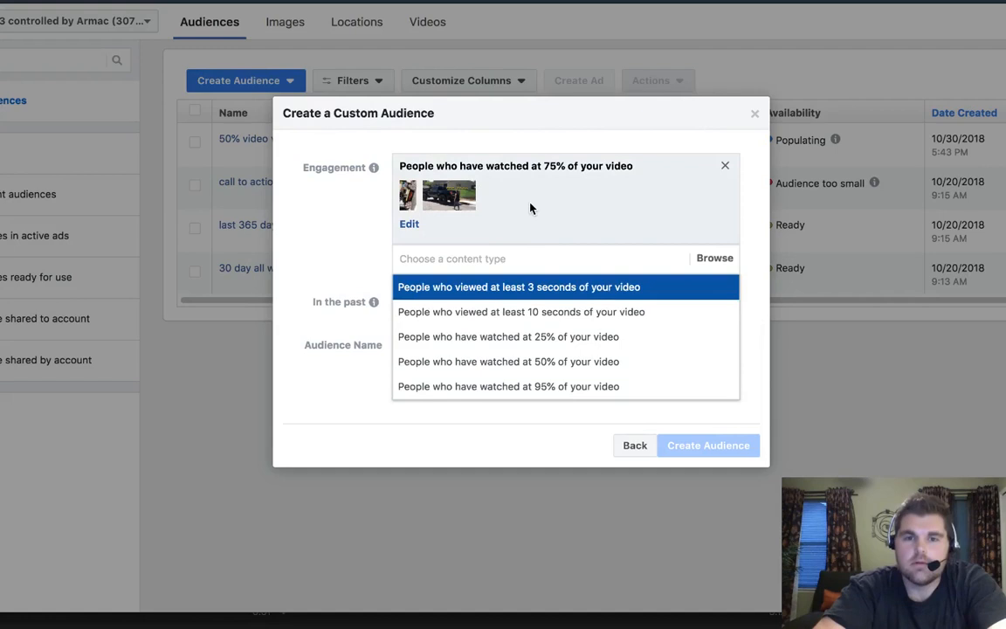
mouse_move(527, 387)
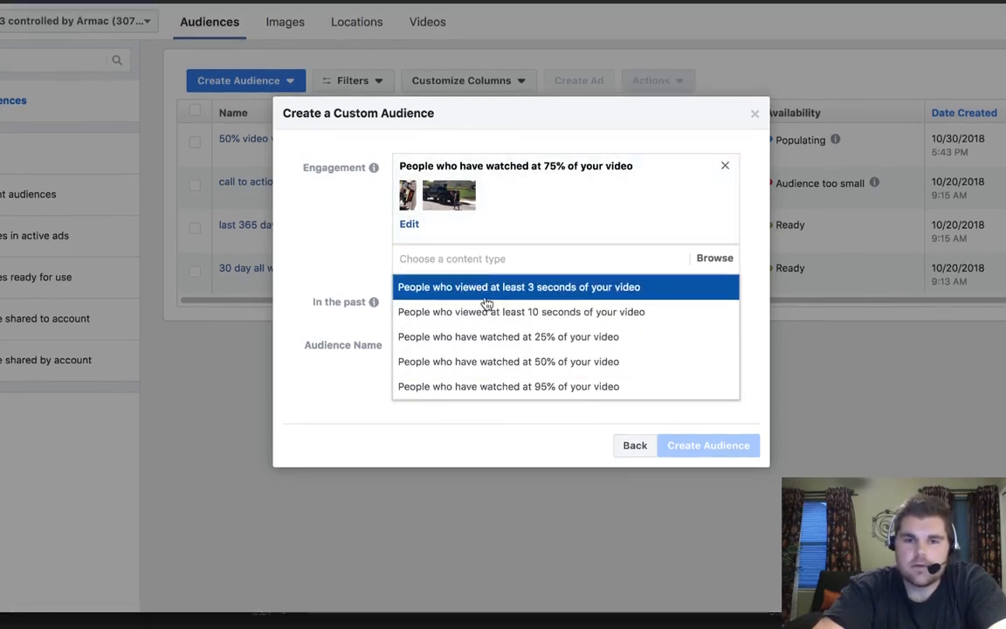
mouse_move(510, 311)
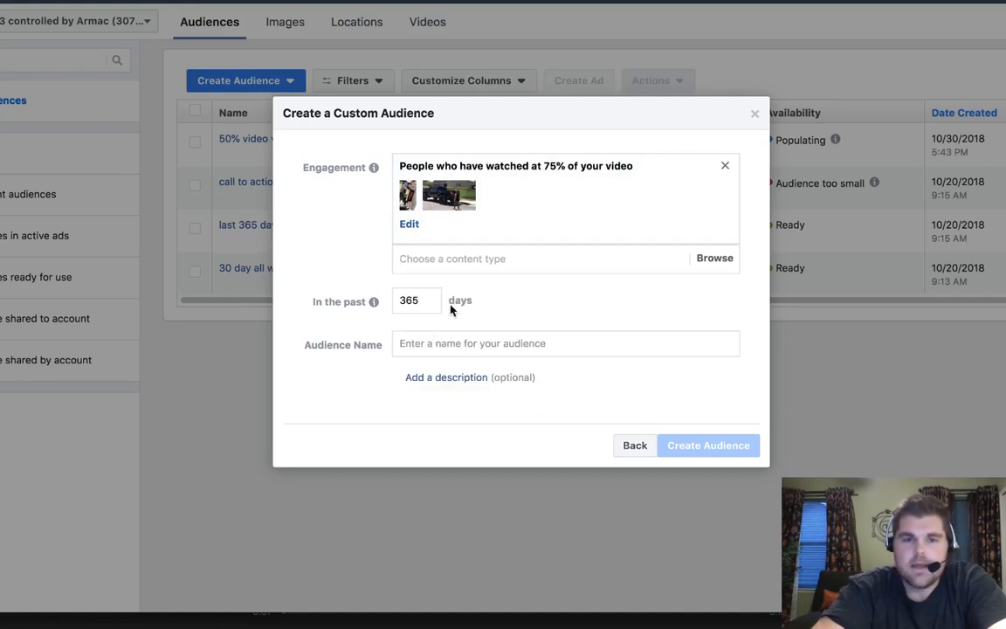
mouse_move(538, 365)
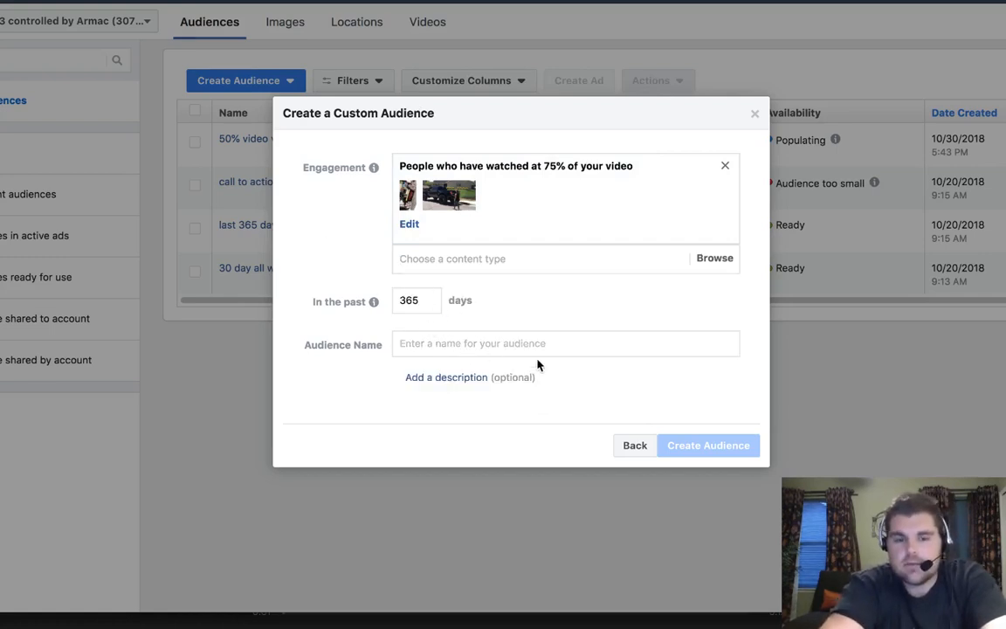
Step: Name the audience '75% 365 video views' and create it
text(75W)
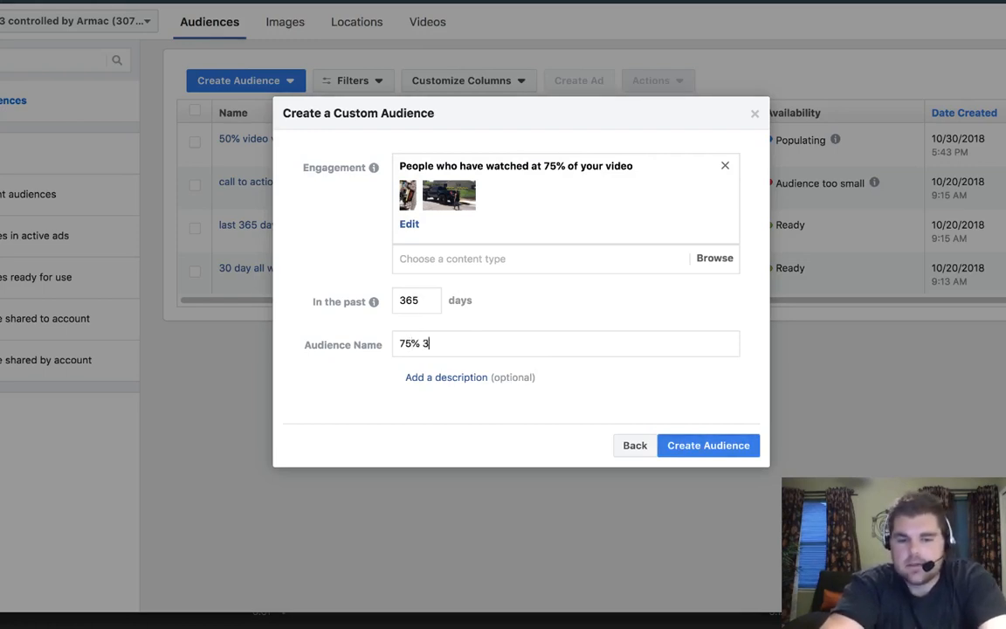
text(65 video views)
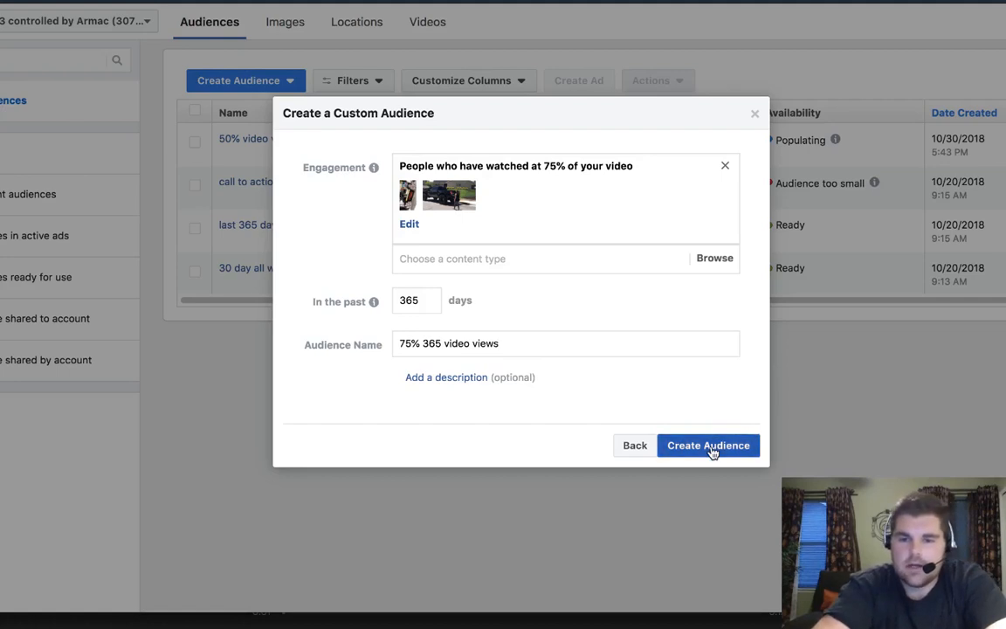
click(709, 445)
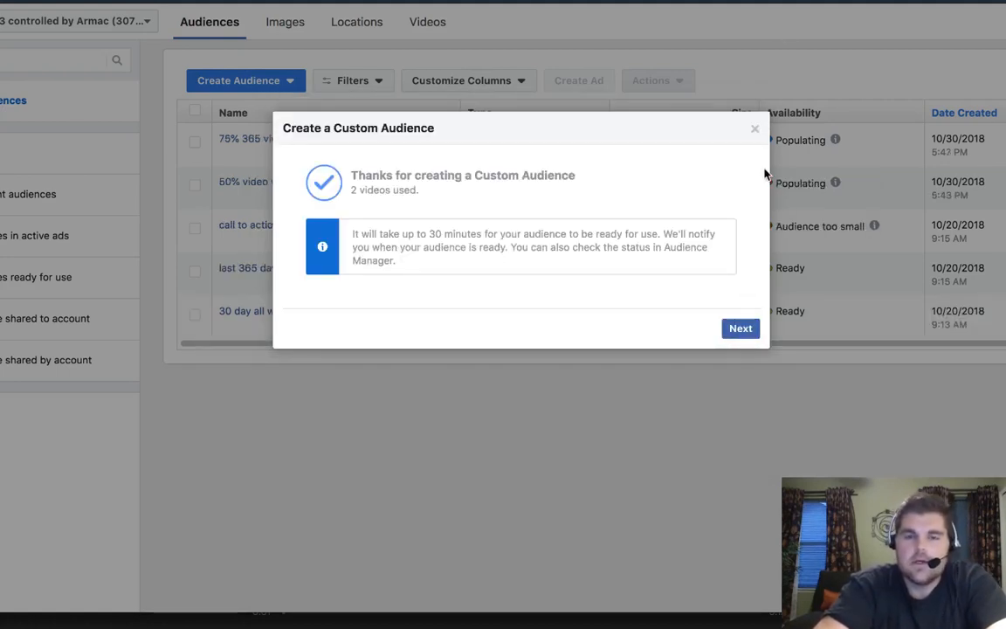
Step: Return to the audiences list and tick the new 75% 365 video views audience
click(741, 328)
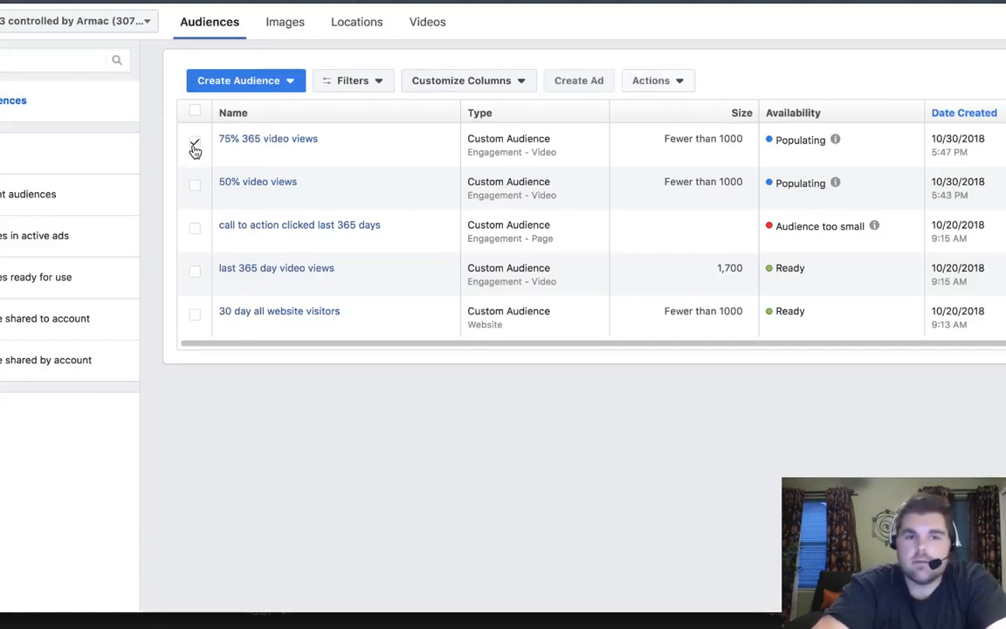
click(194, 140)
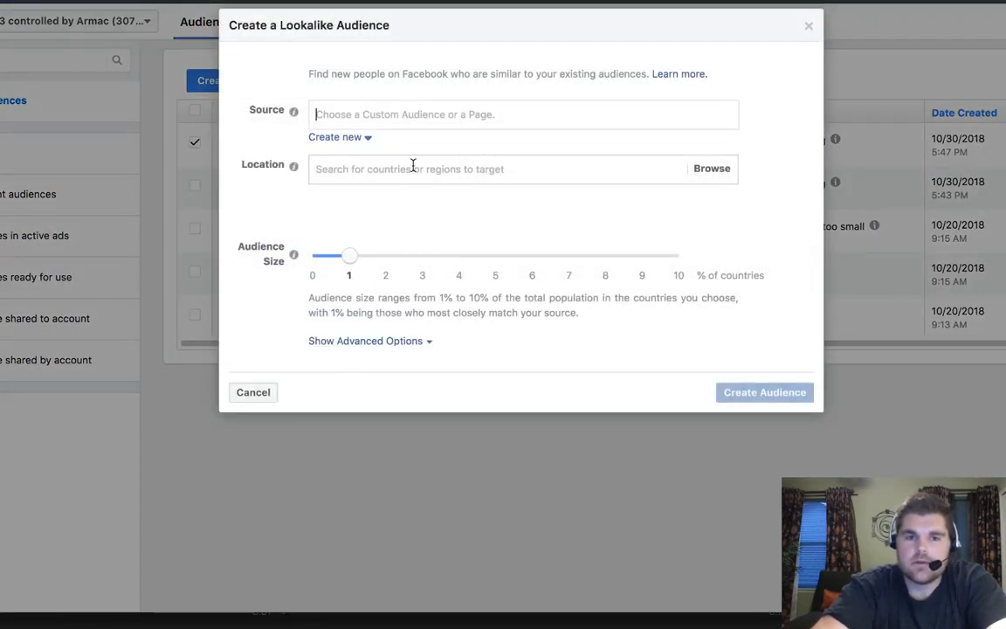
Step: Browse the lookalike location countries by region, then cancel the lookalike form
click(522, 113)
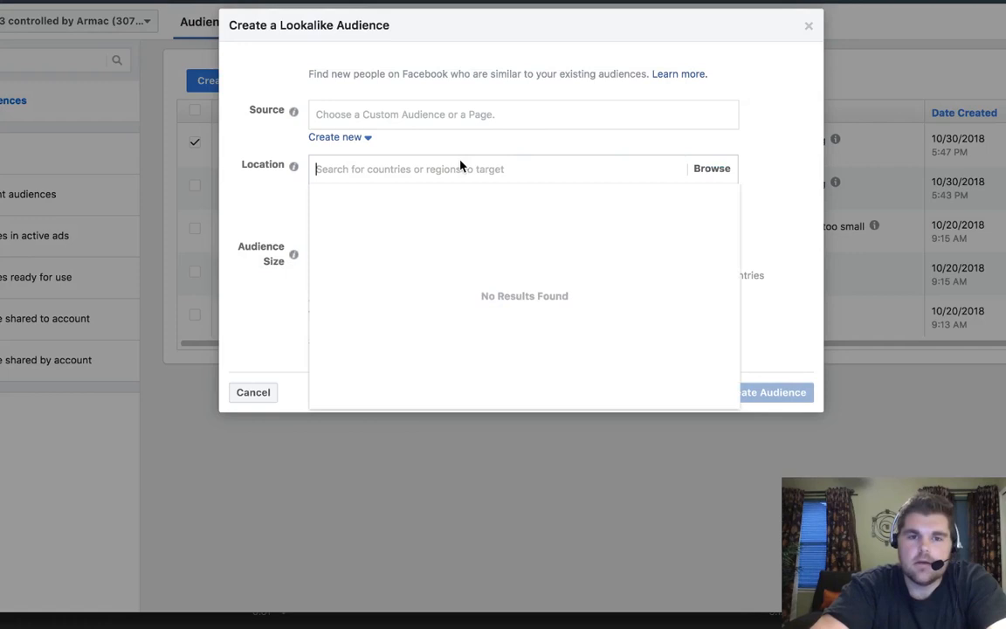
click(713, 168)
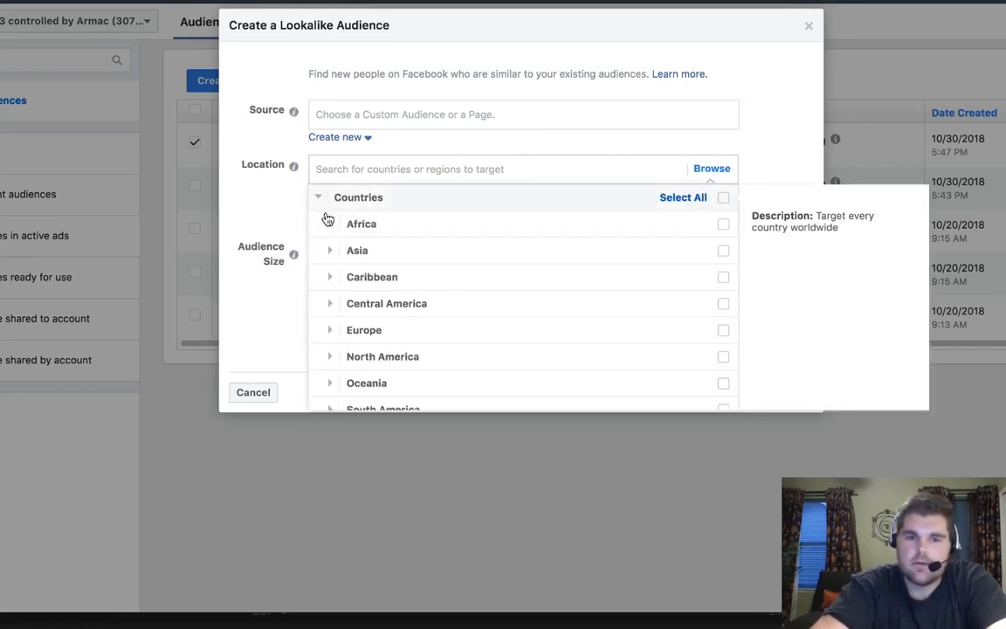
click(328, 356)
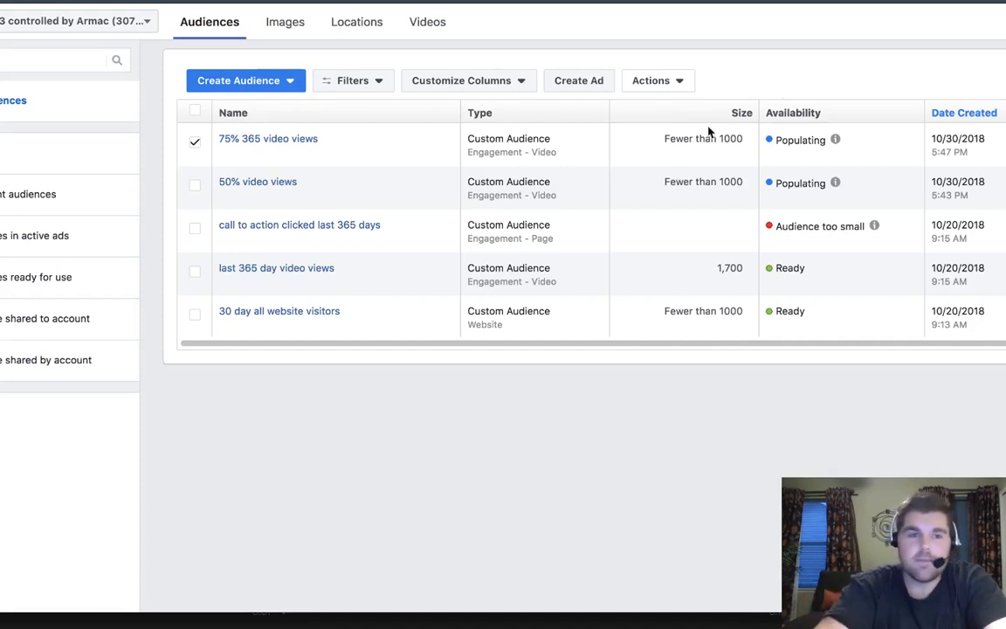
mouse_move(419, 150)
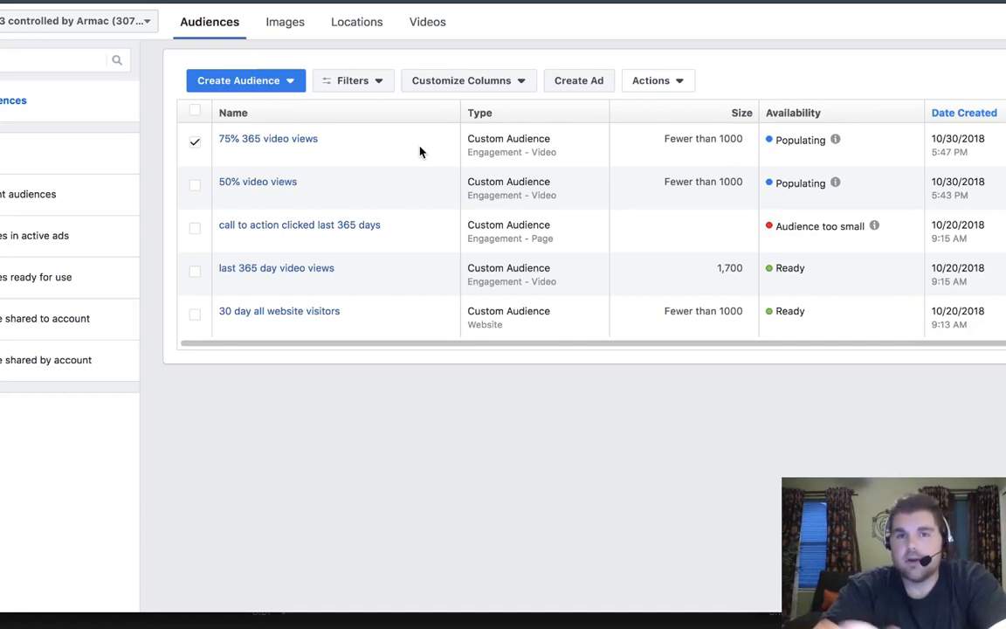
mouse_move(245, 186)
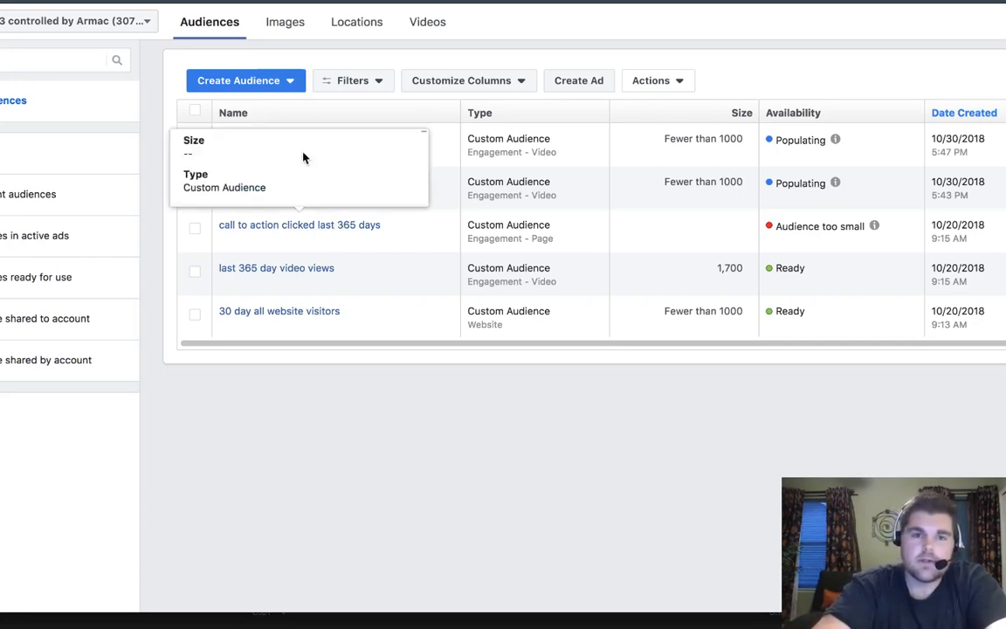
Step: Start a new campaign from the campaigns overview and dismiss the ThruPlay announcement
click(195, 140)
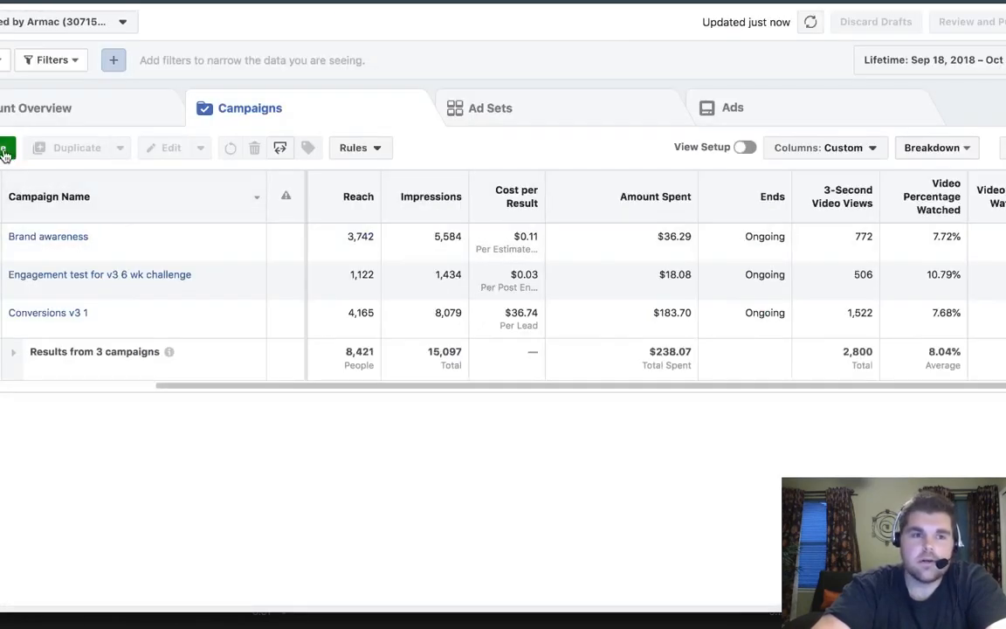
click(7, 147)
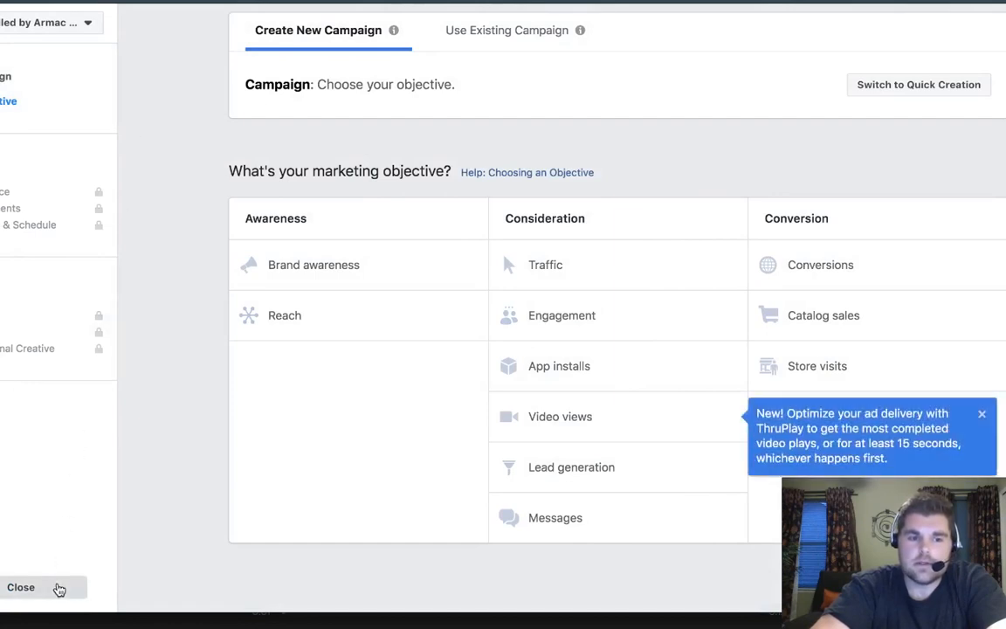
click(21, 587)
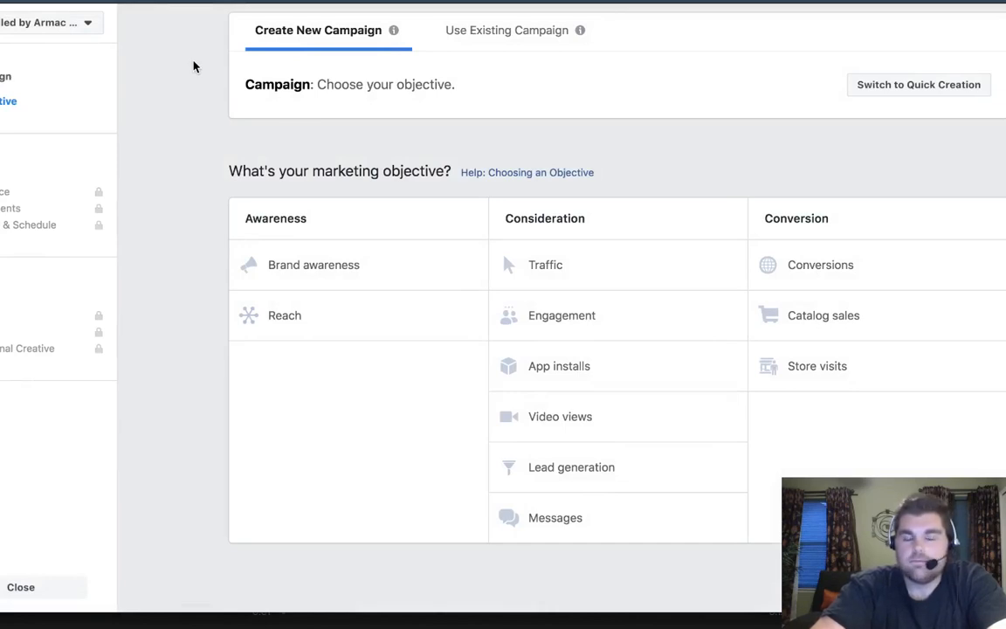
mouse_move(220, 155)
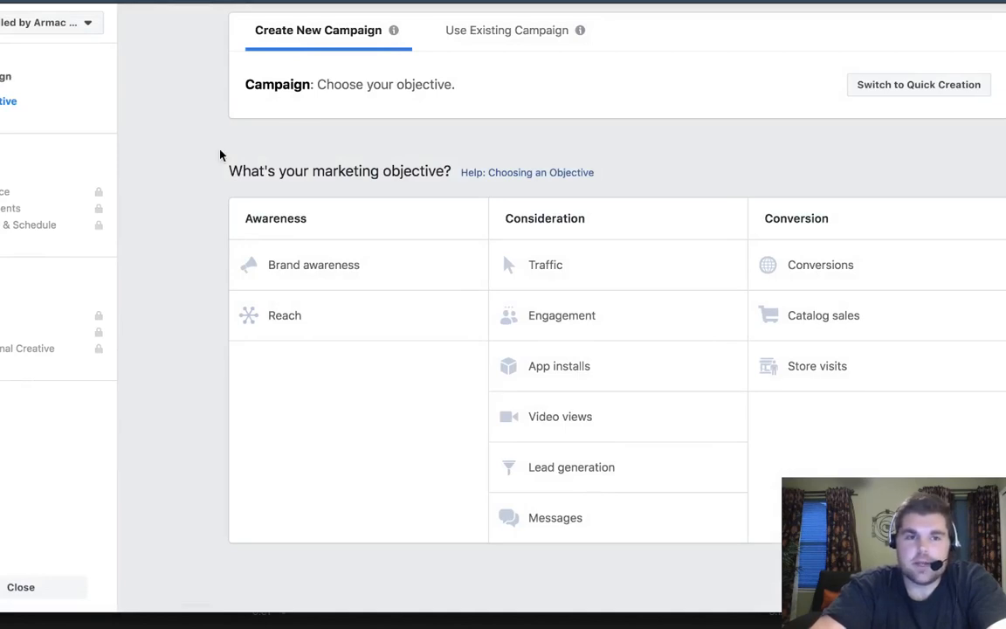
mouse_move(210, 148)
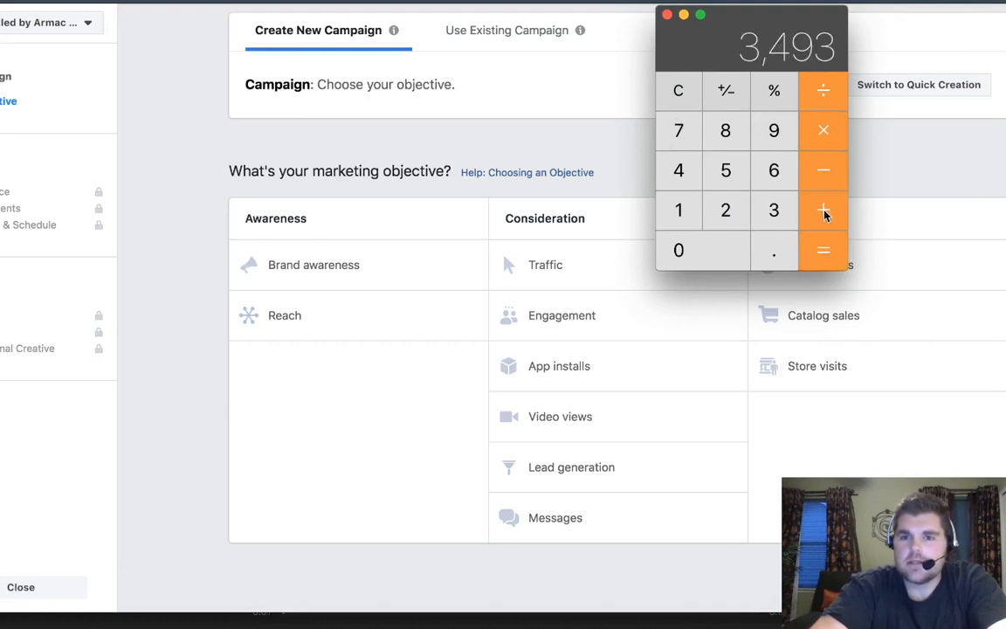
mouse_move(823, 171)
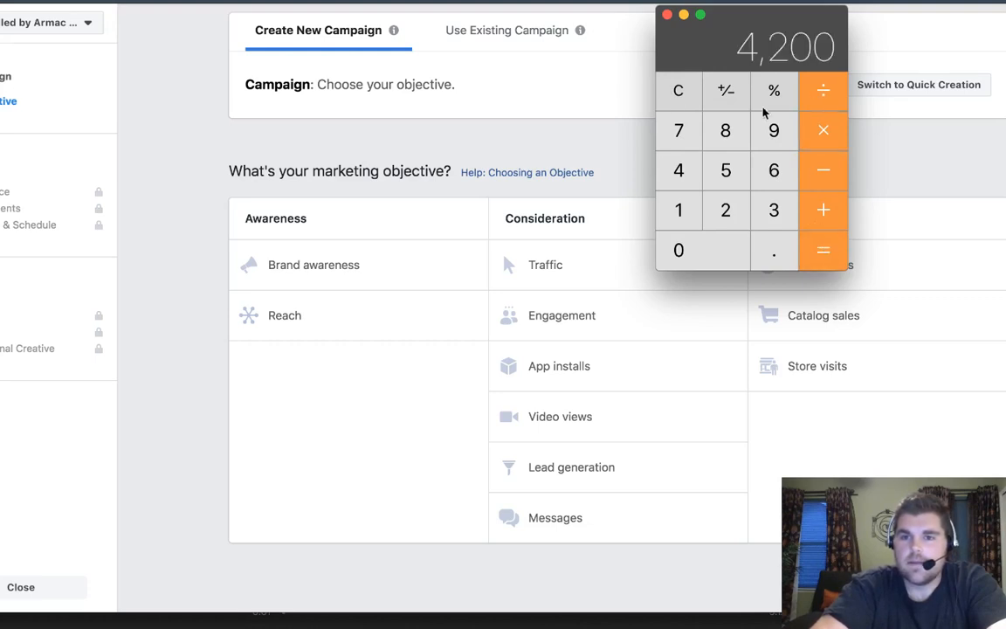
mouse_move(678, 90)
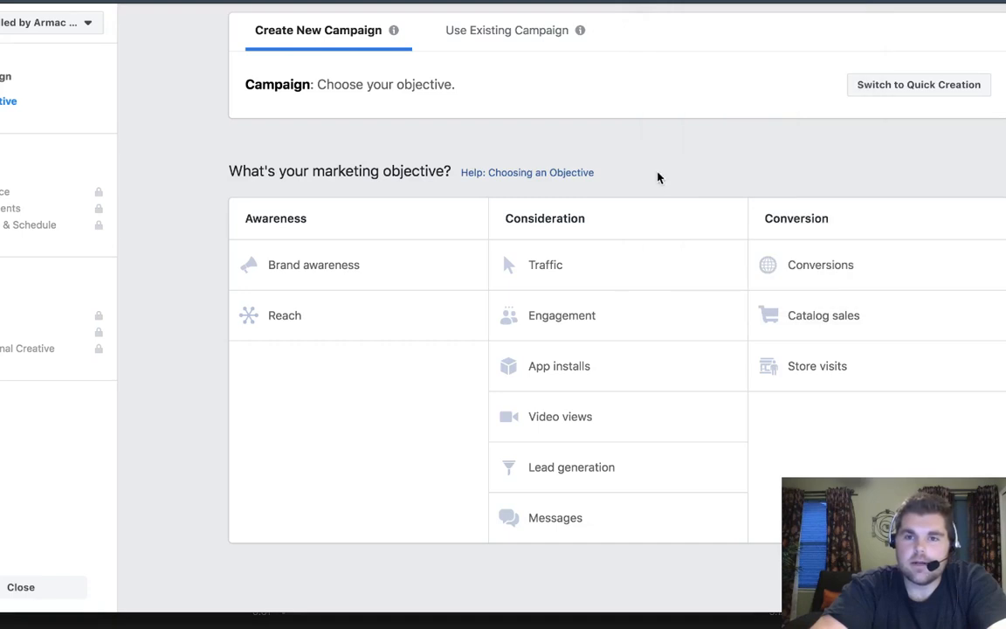
mouse_move(660, 157)
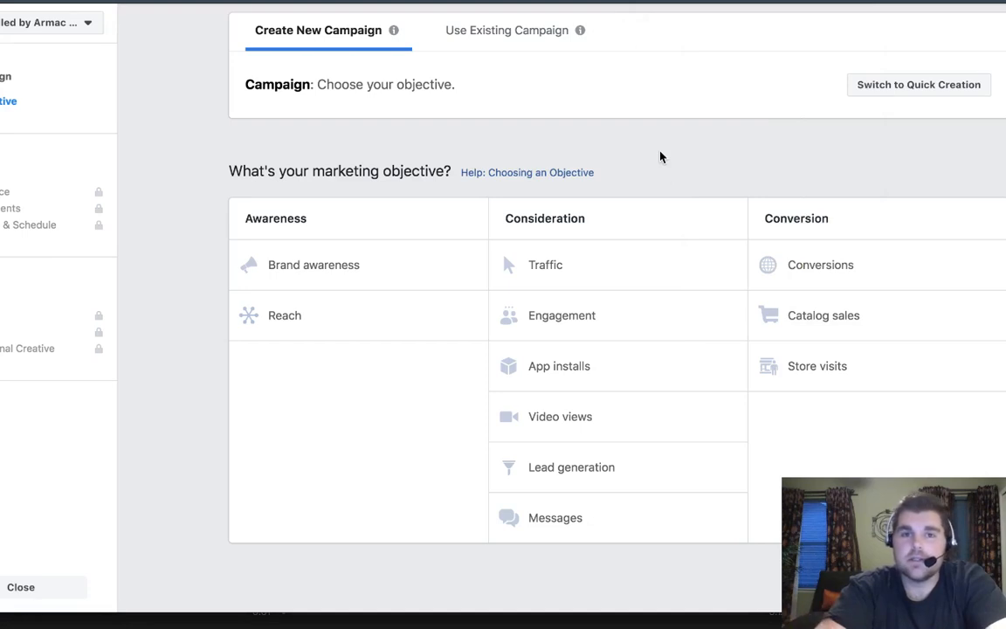
mouse_move(643, 155)
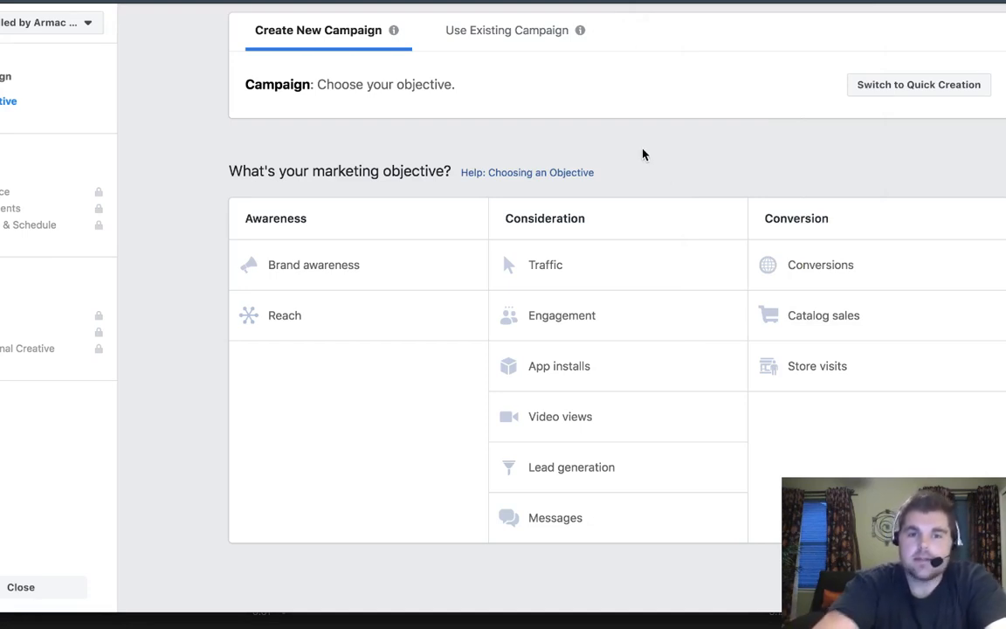
mouse_move(563, 273)
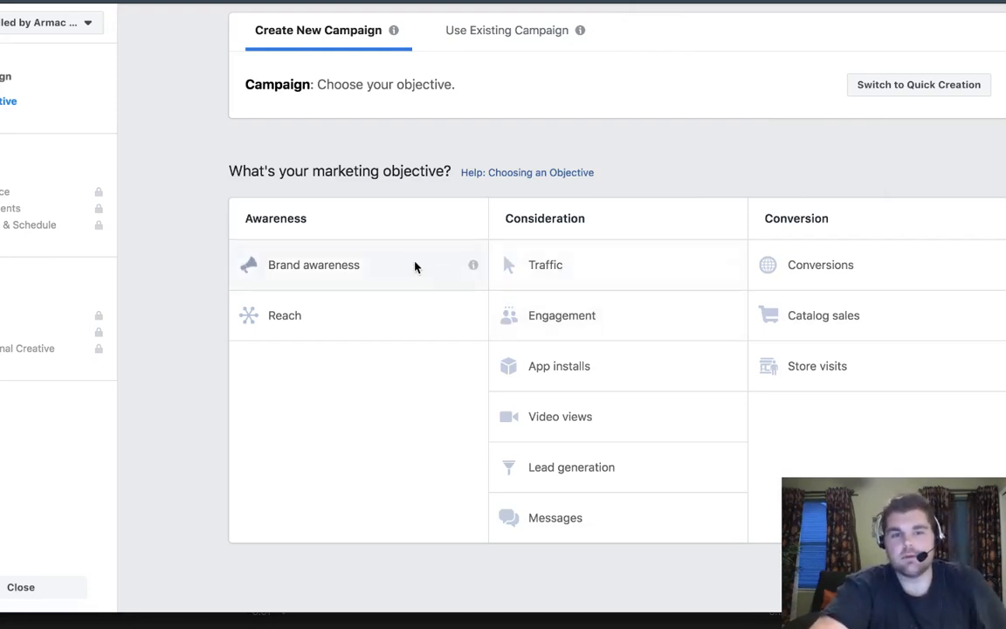
mouse_move(385, 254)
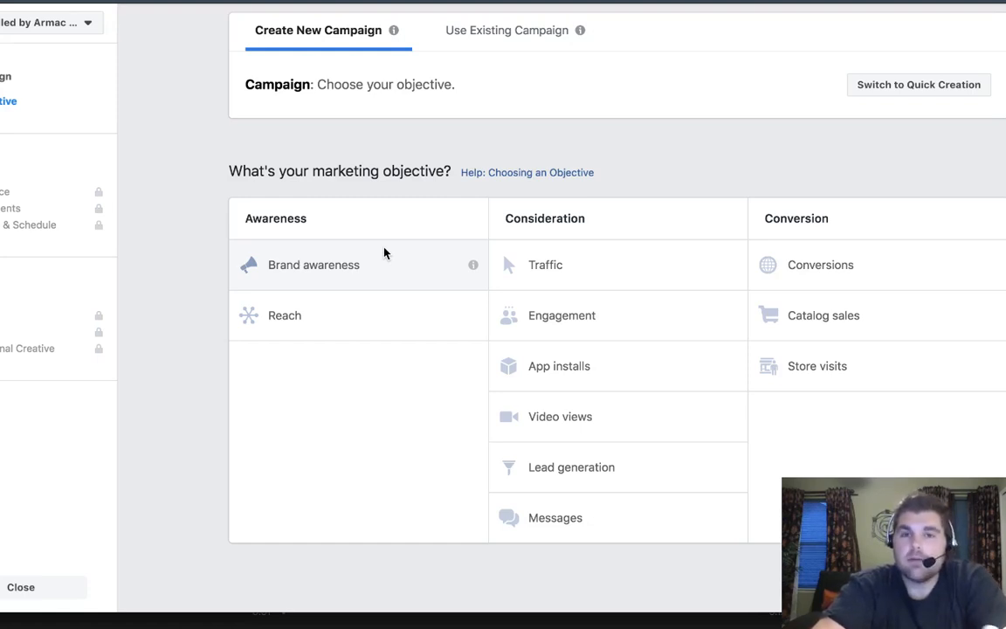
Step: Choose the Reach objective and continue to ad set setup
click(285, 314)
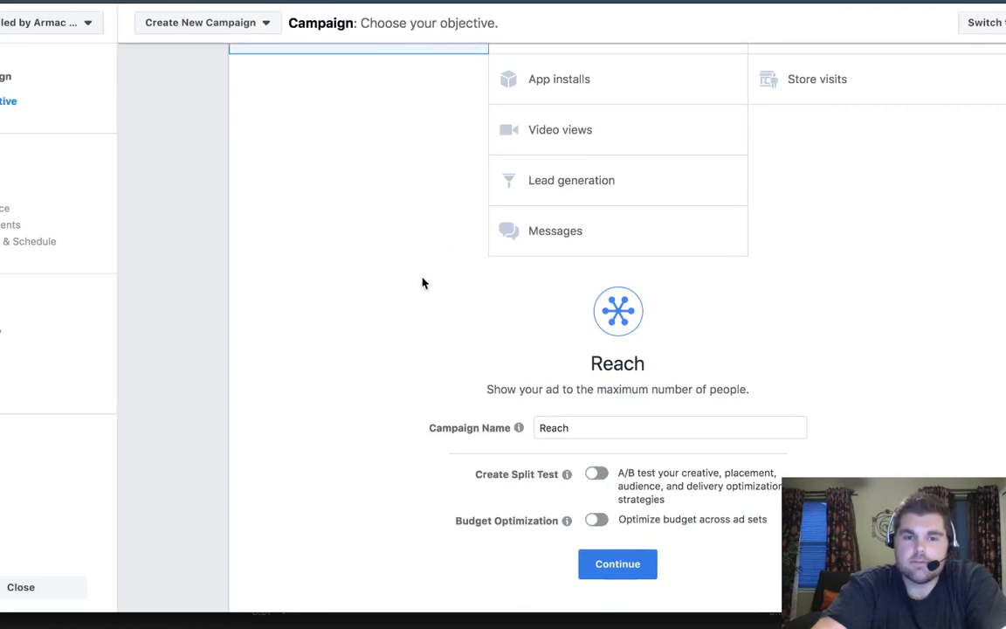
scroll(down, 3)
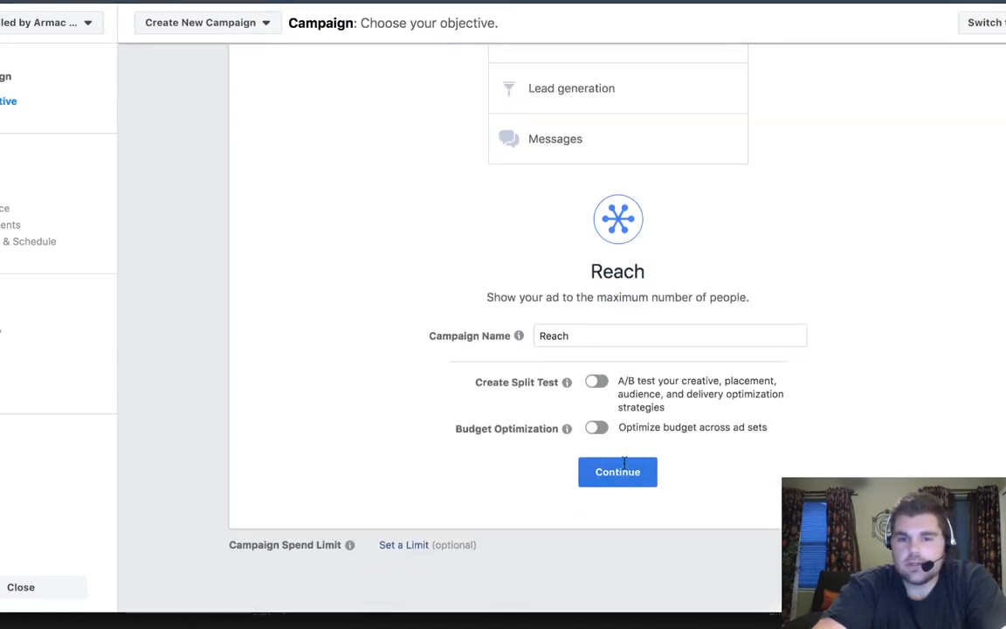
click(618, 472)
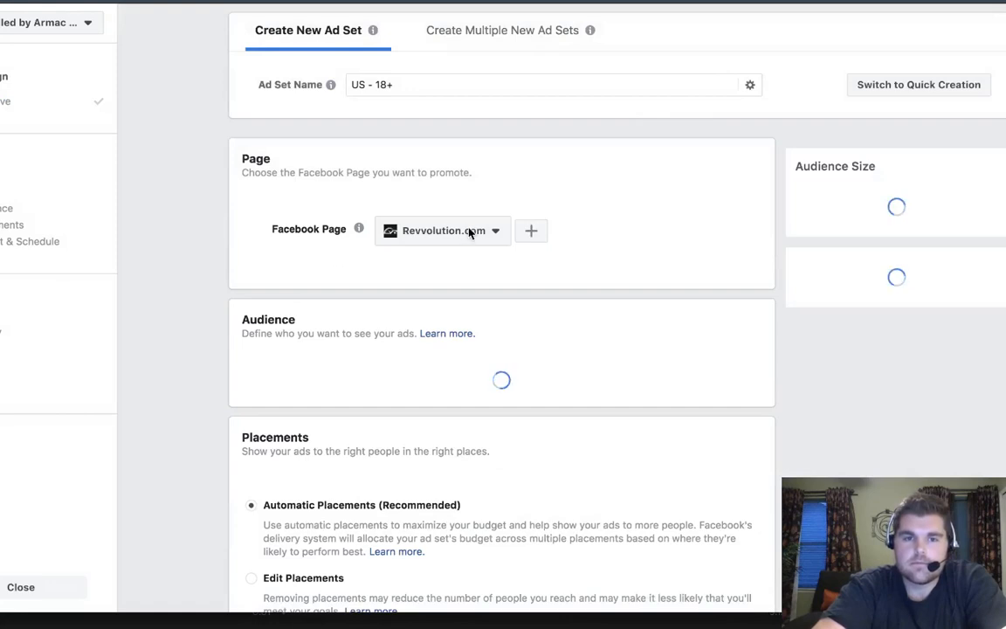
Step: Set the ad set's promoted Facebook Page to V3 Performance Center
click(444, 231)
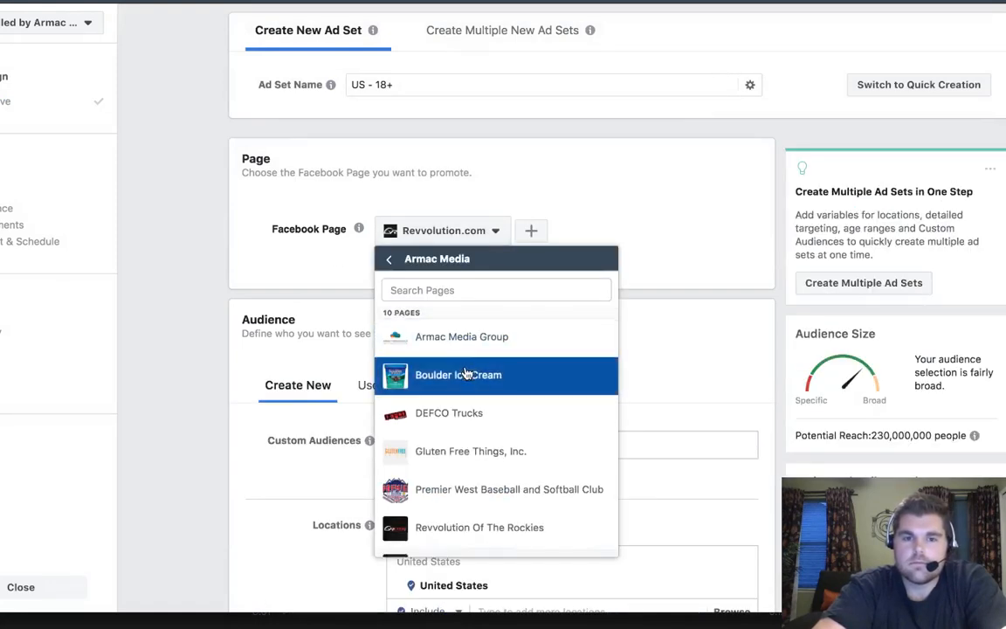
scroll(down, 3)
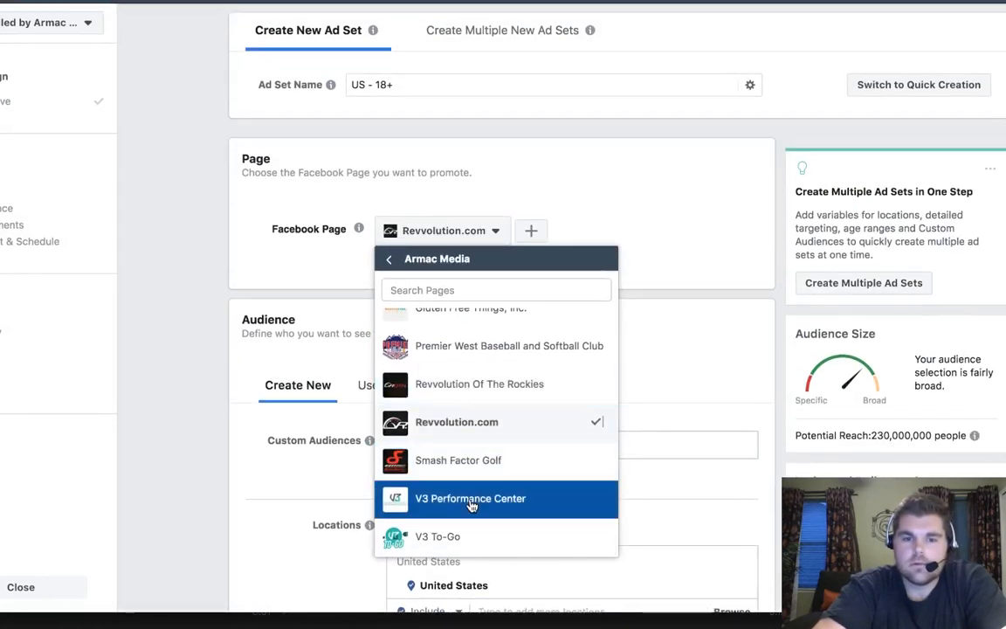
click(470, 498)
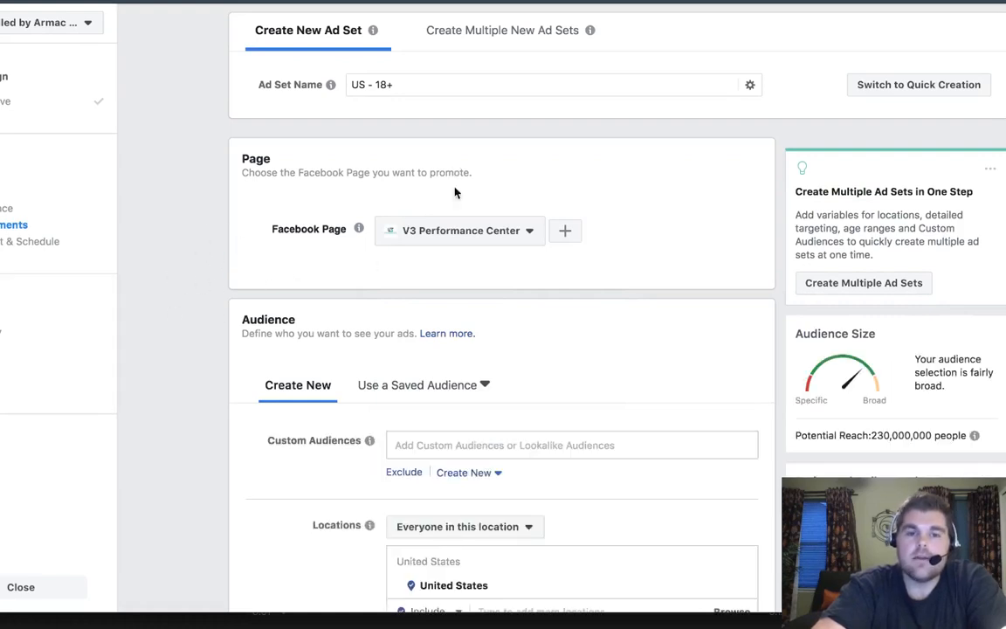
Step: Add the 75% 365 video views audience to the ad set's Custom Audiences
scroll(down, 3)
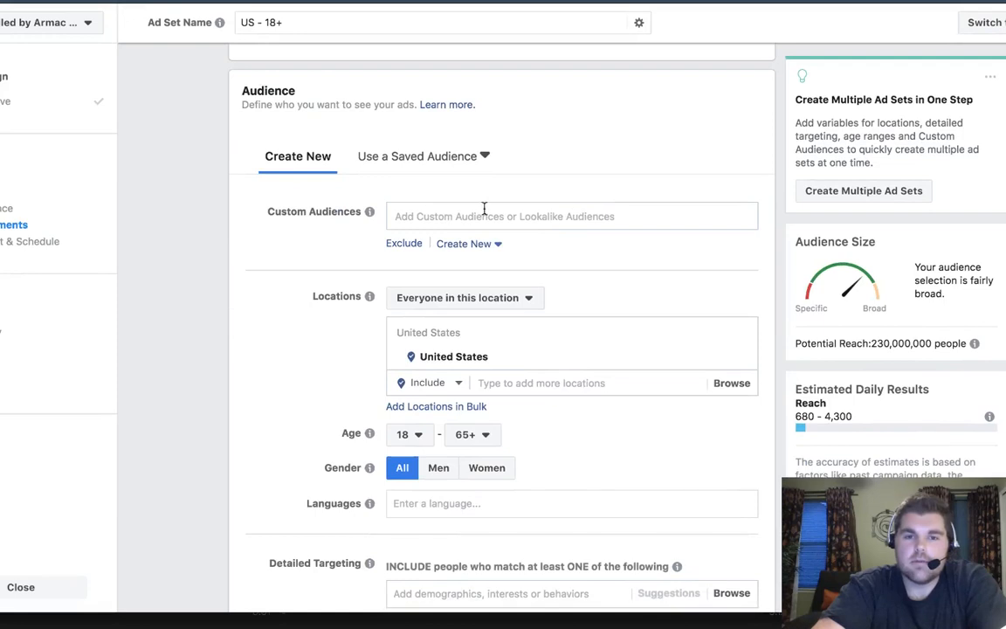
click(572, 217)
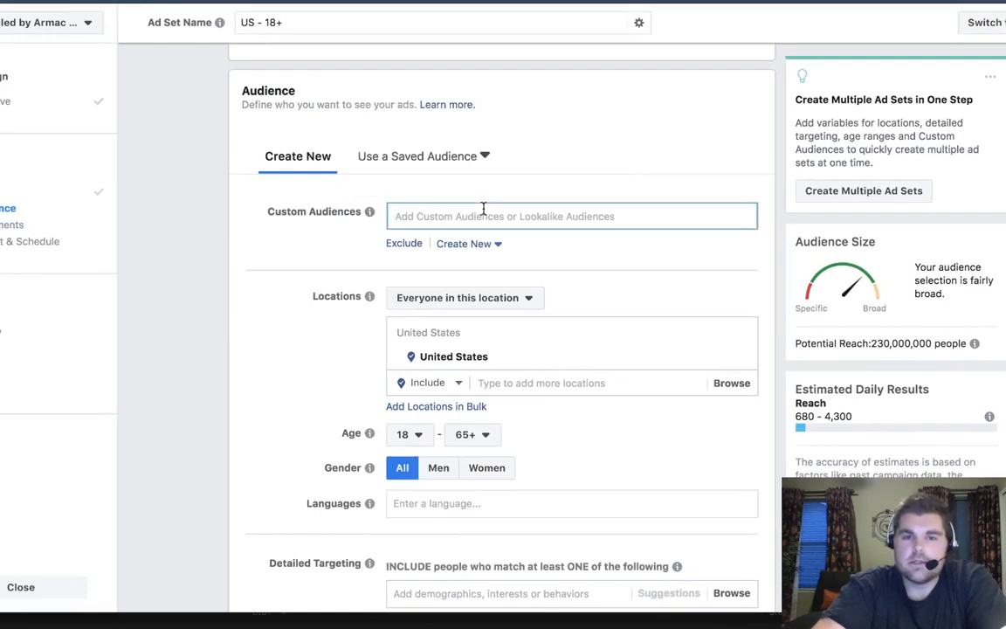
click(571, 217)
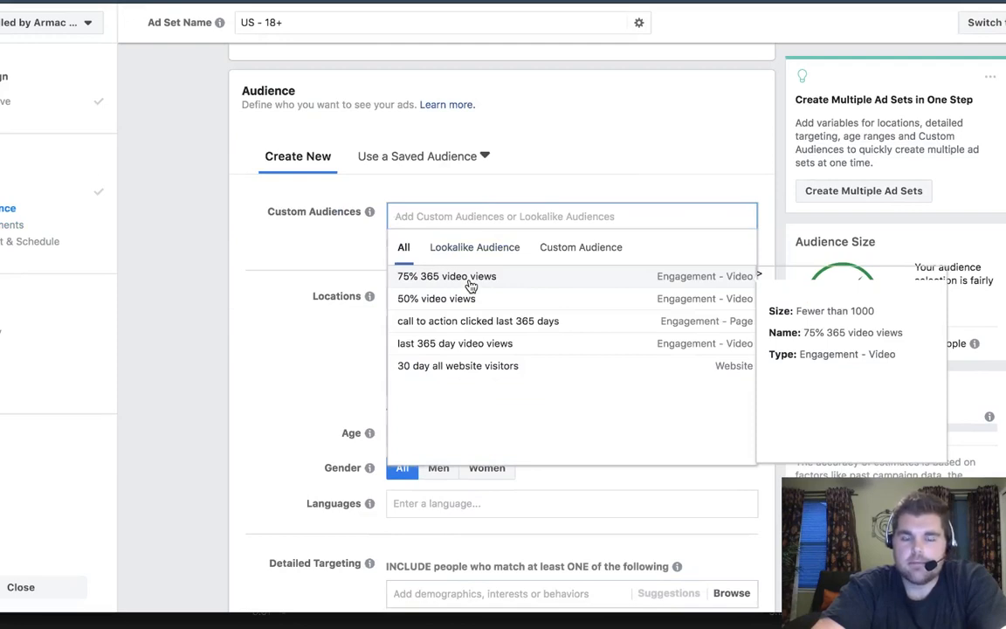
click(447, 276)
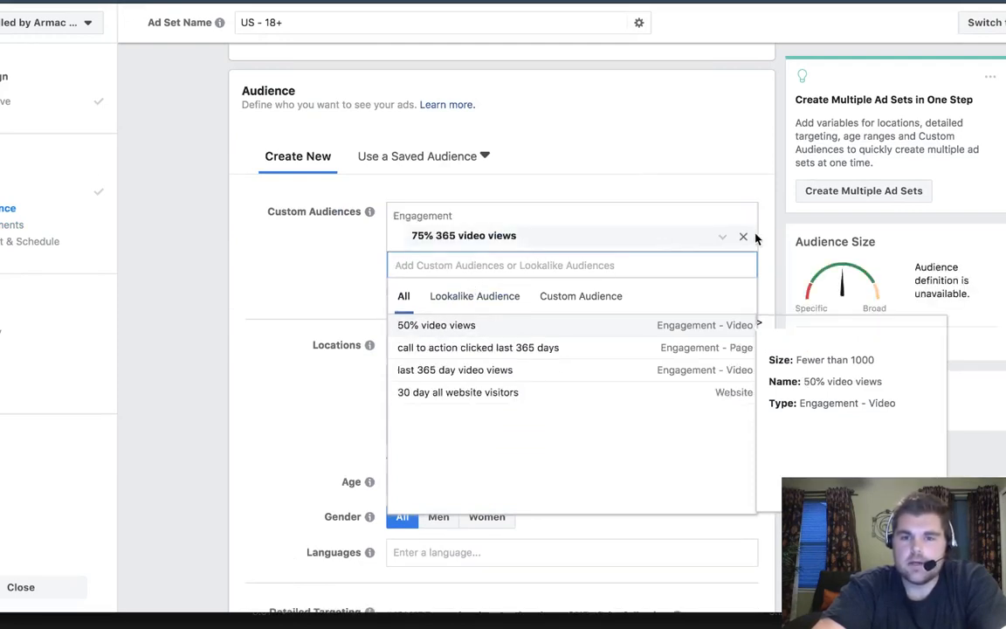
Step: Swap to the 50% video views audience, then settle on 75% 365 video views again
click(744, 238)
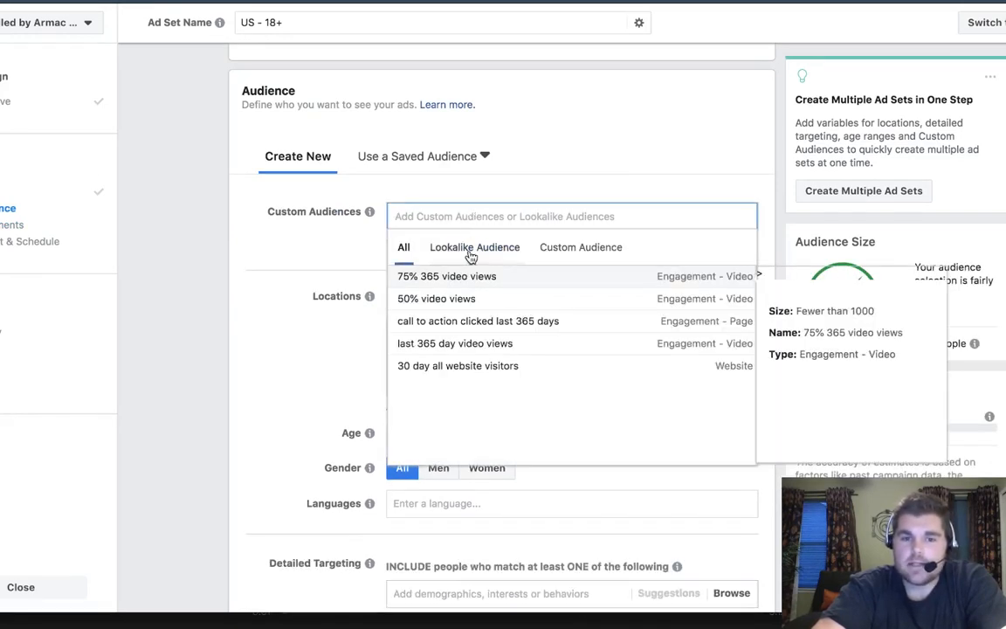
click(437, 298)
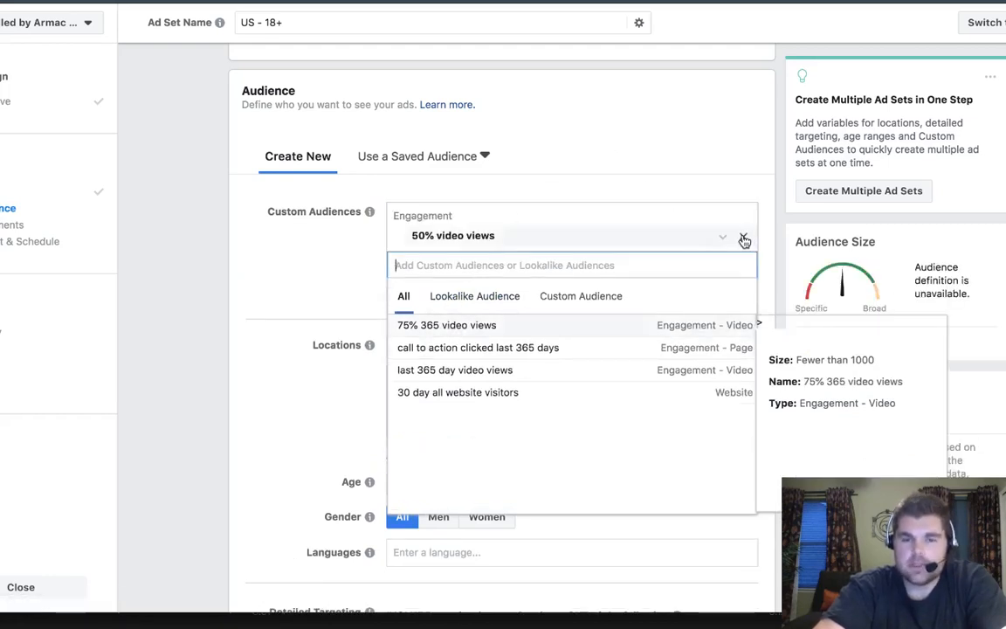
click(744, 239)
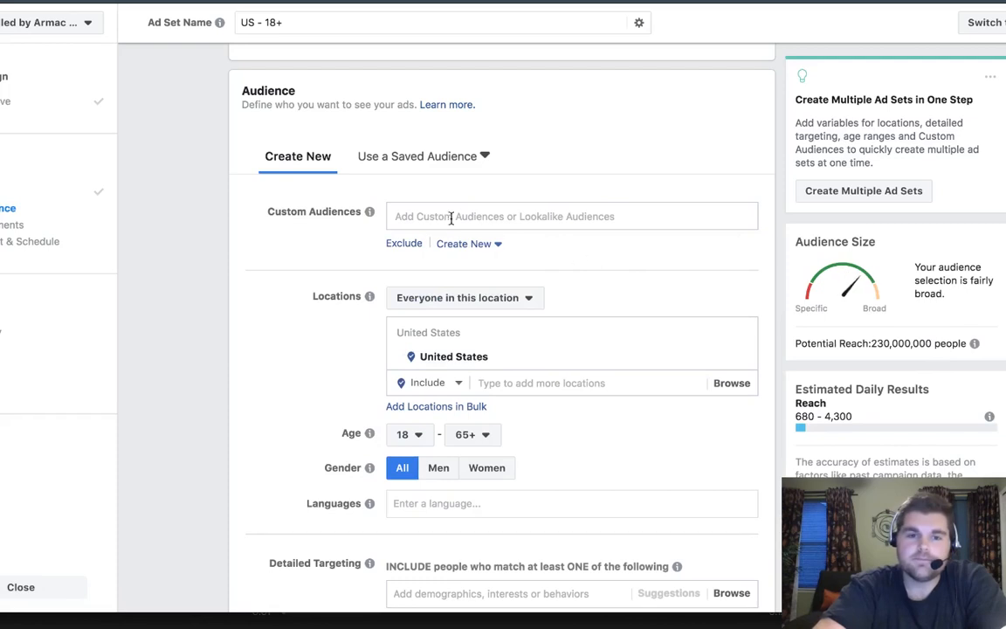
click(573, 217)
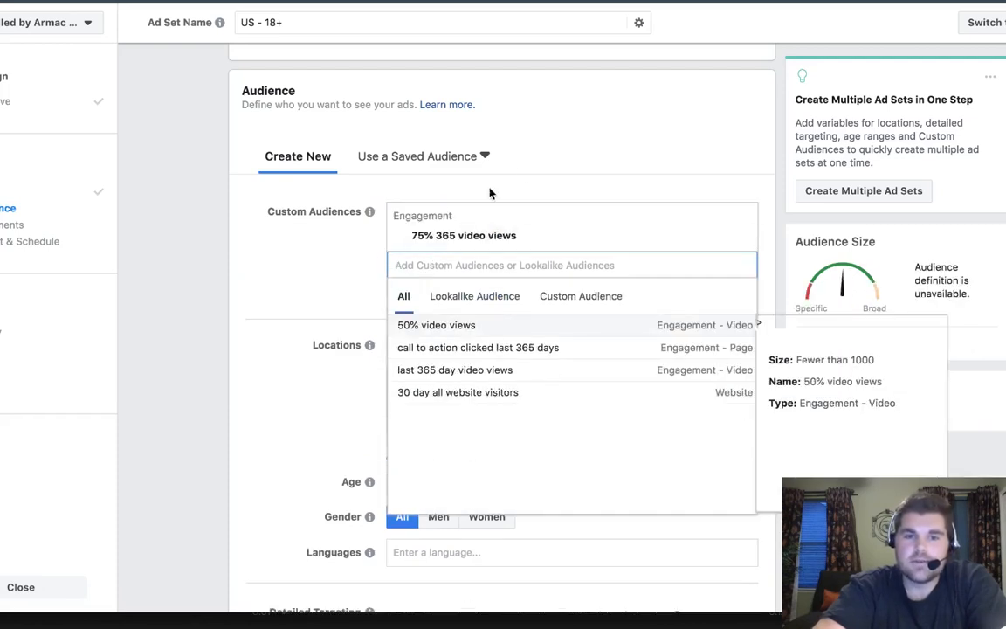
mouse_move(550, 155)
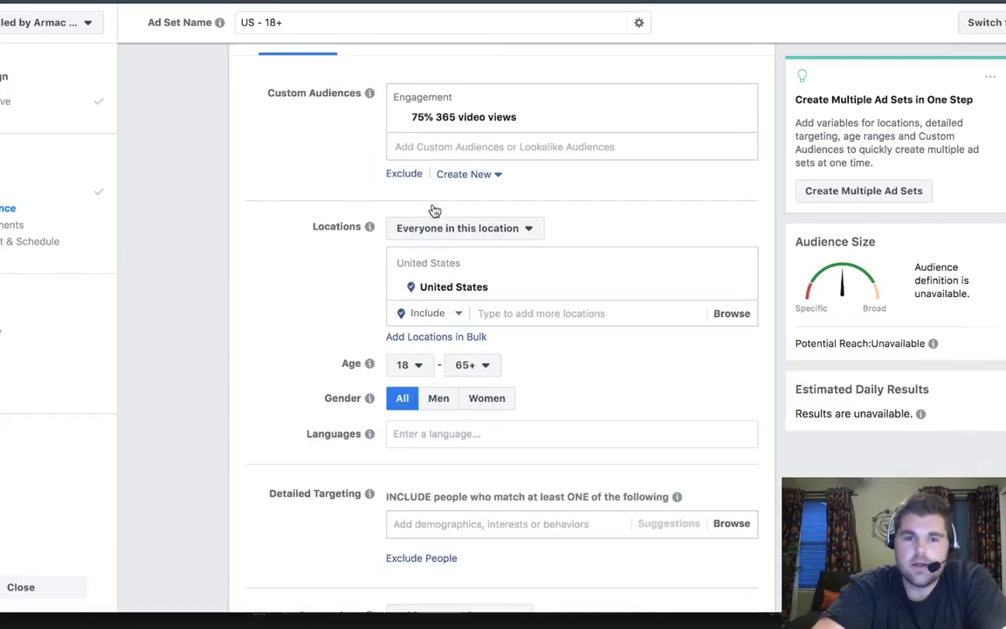
mouse_move(517, 343)
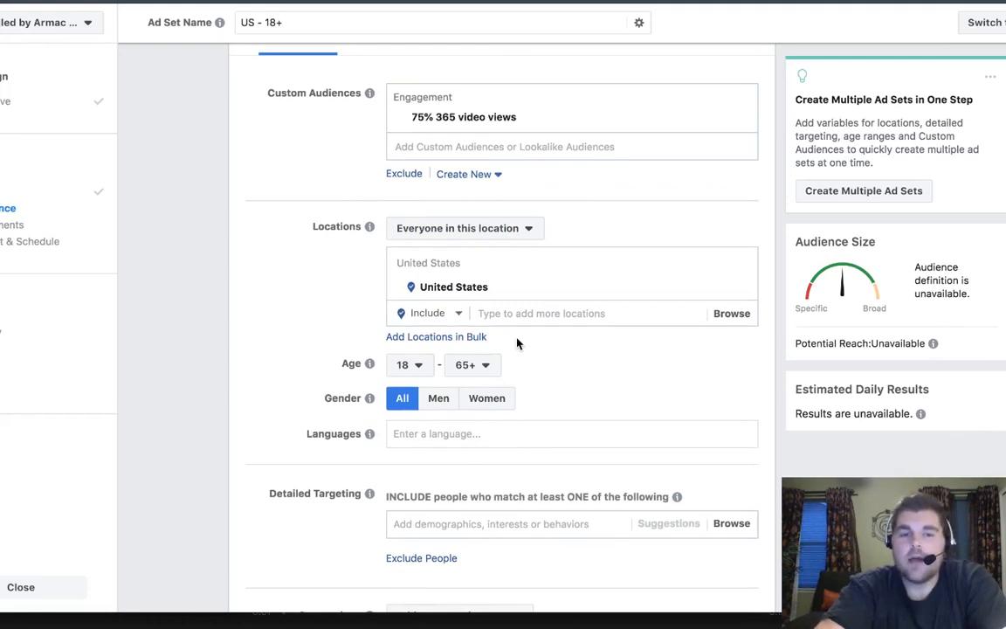
scroll(down, 3)
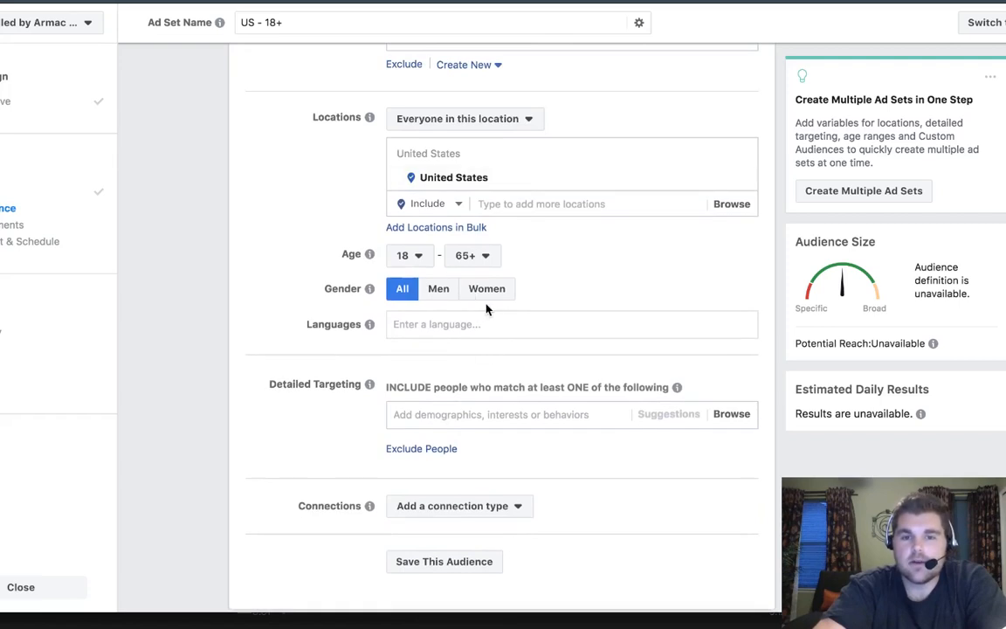
mouse_move(540, 269)
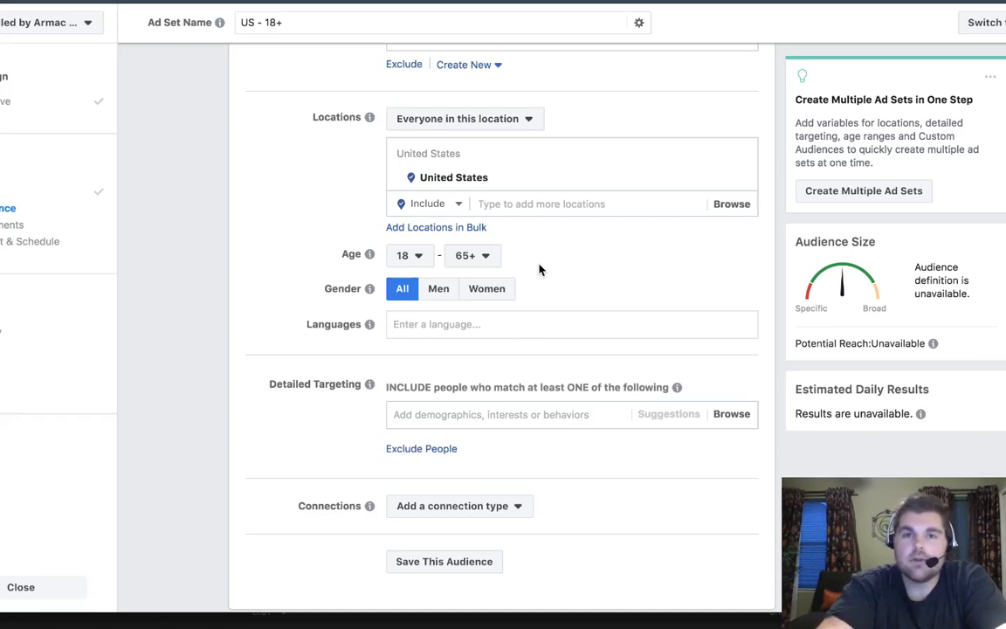
scroll(down, 3)
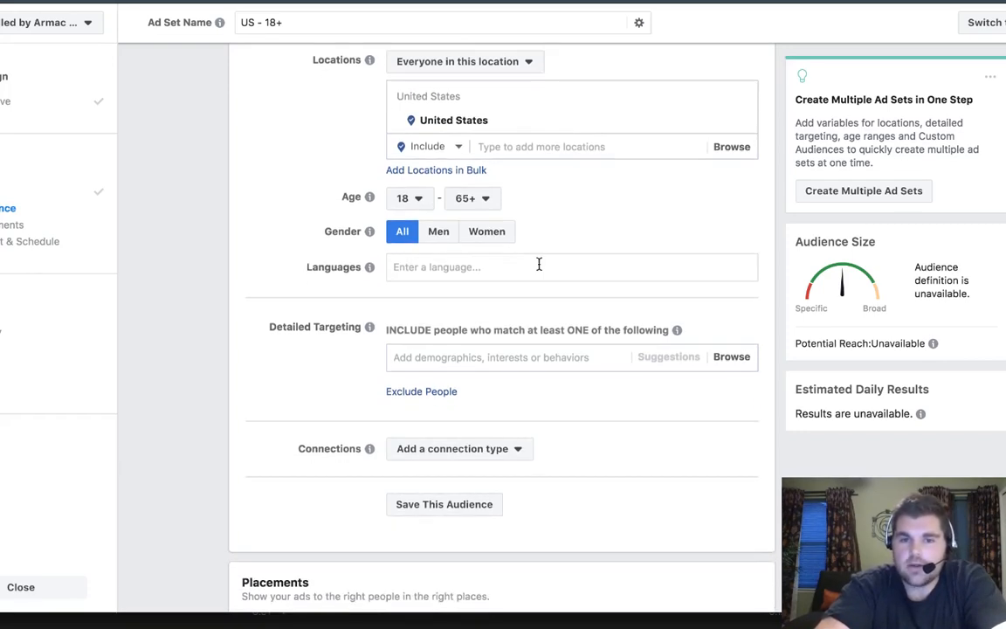
scroll(down, 3)
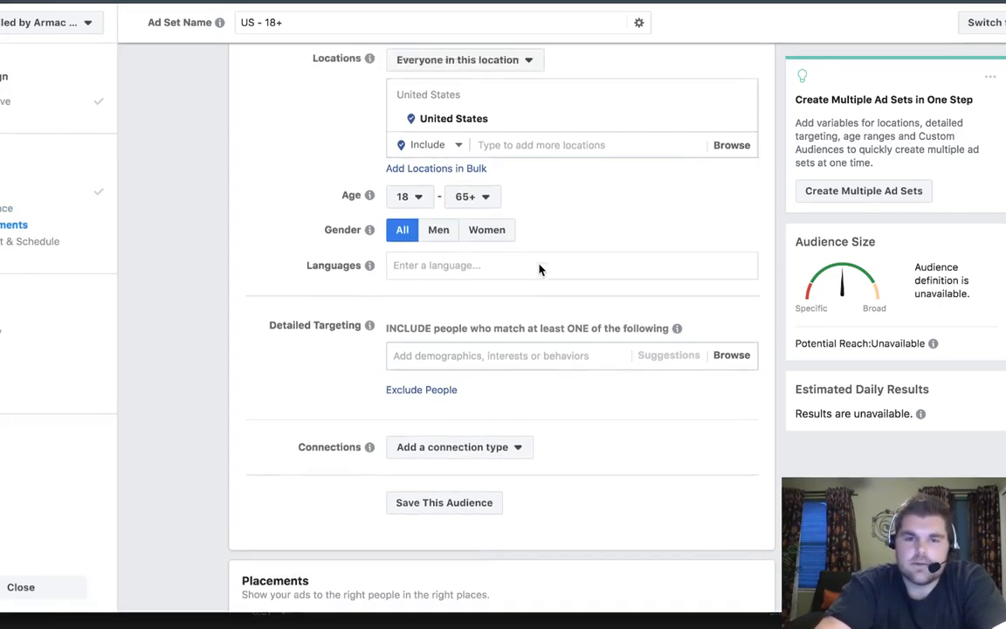
scroll(down, 3)
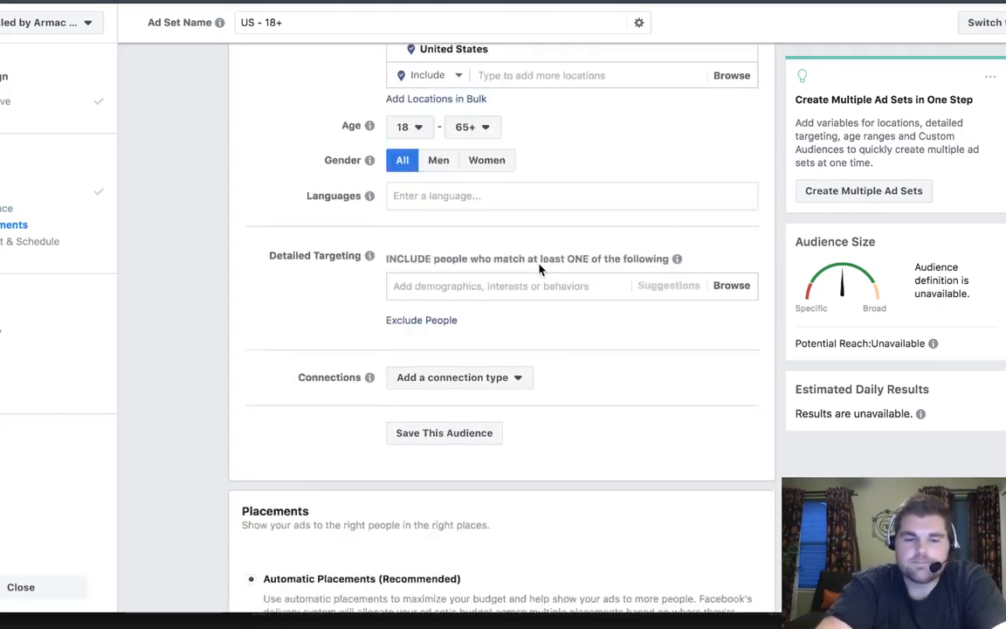
scroll(down, 3)
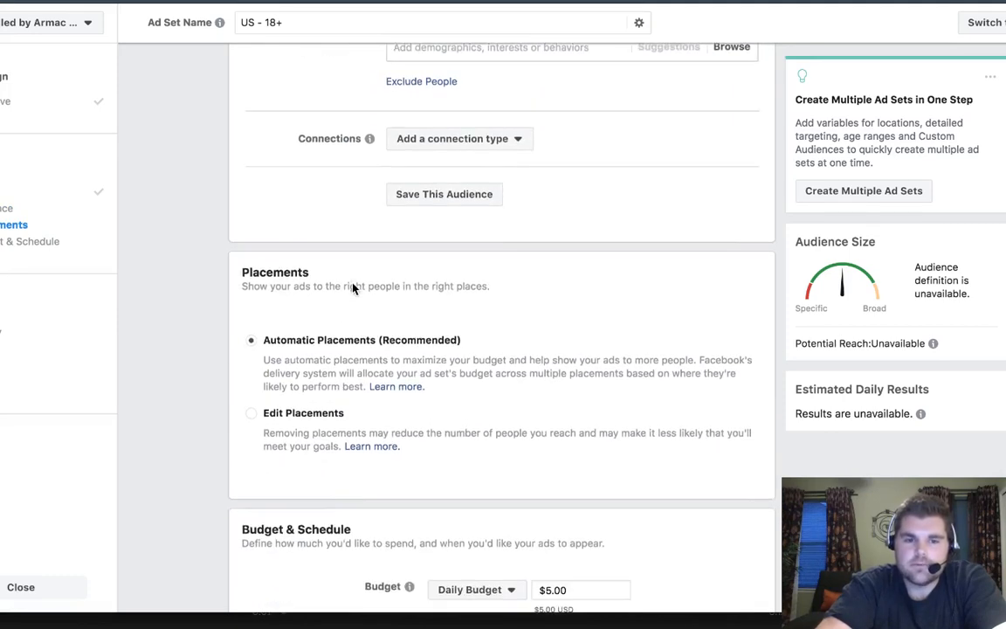
click(458, 138)
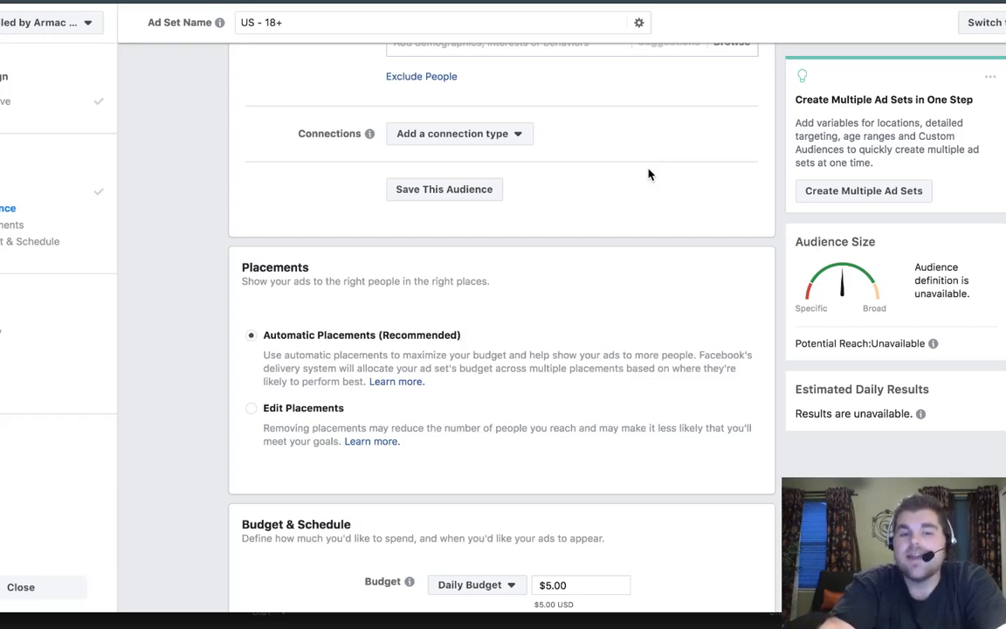
mouse_move(208, 412)
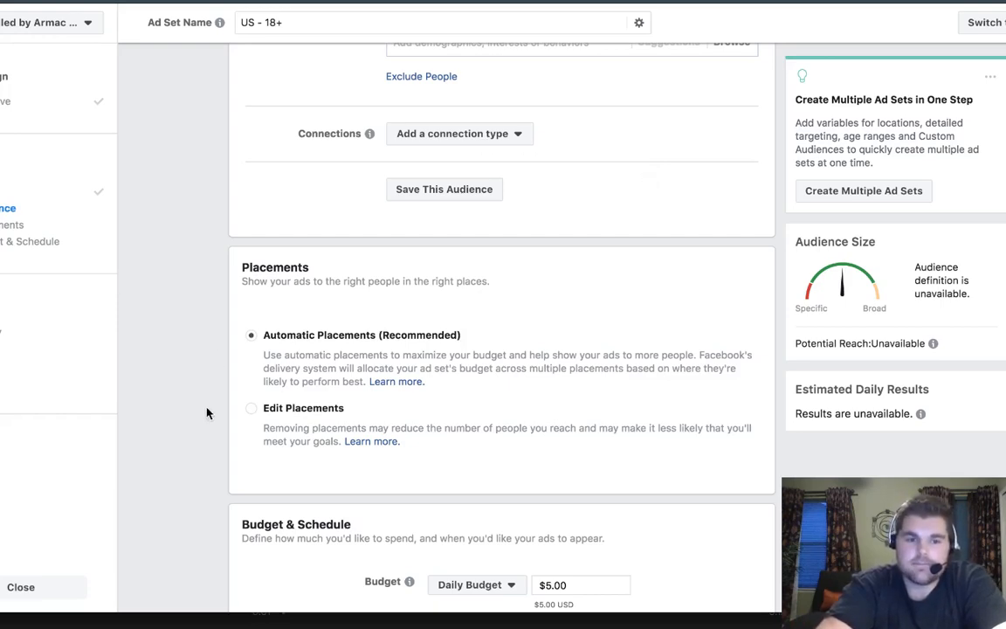
scroll(down, 3)
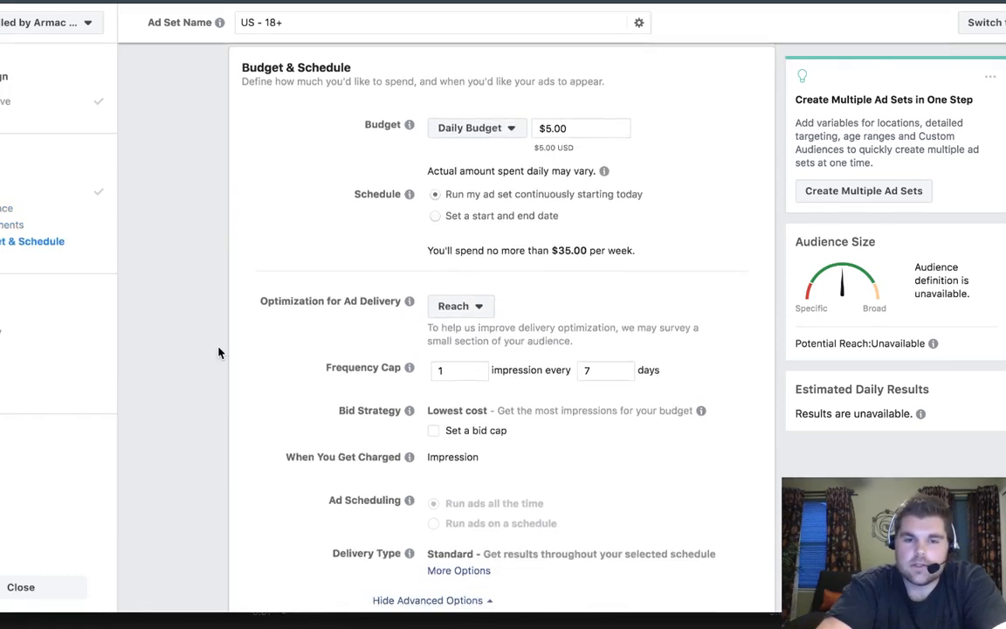
scroll(down, 3)
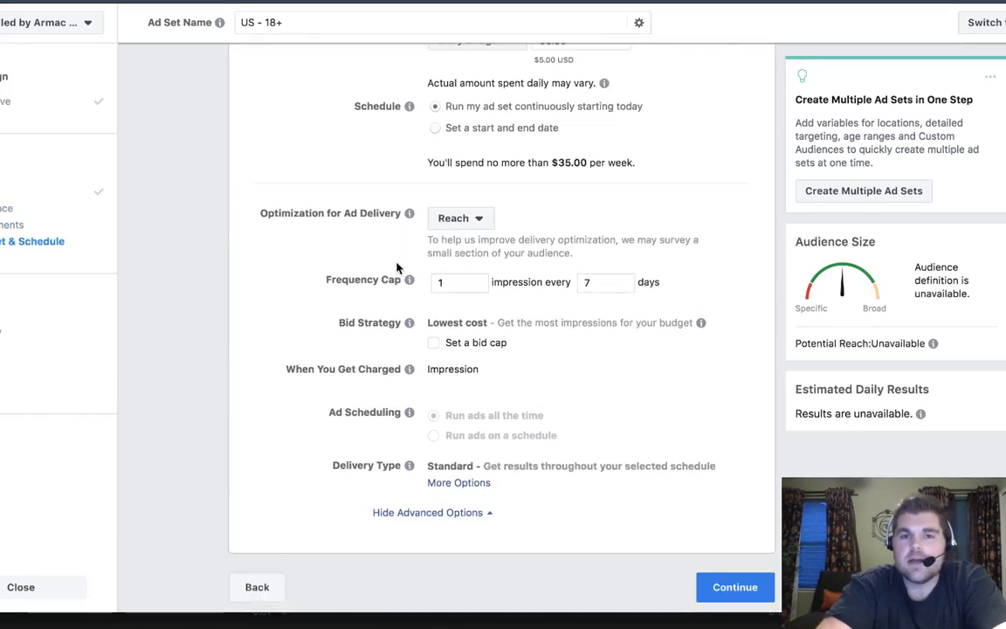
mouse_move(382, 266)
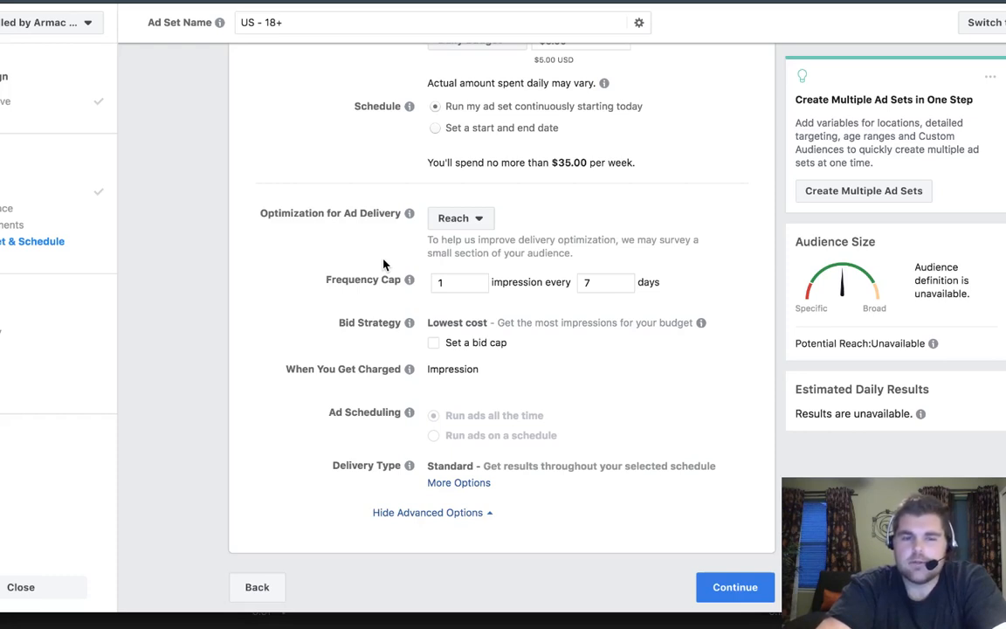
mouse_move(283, 272)
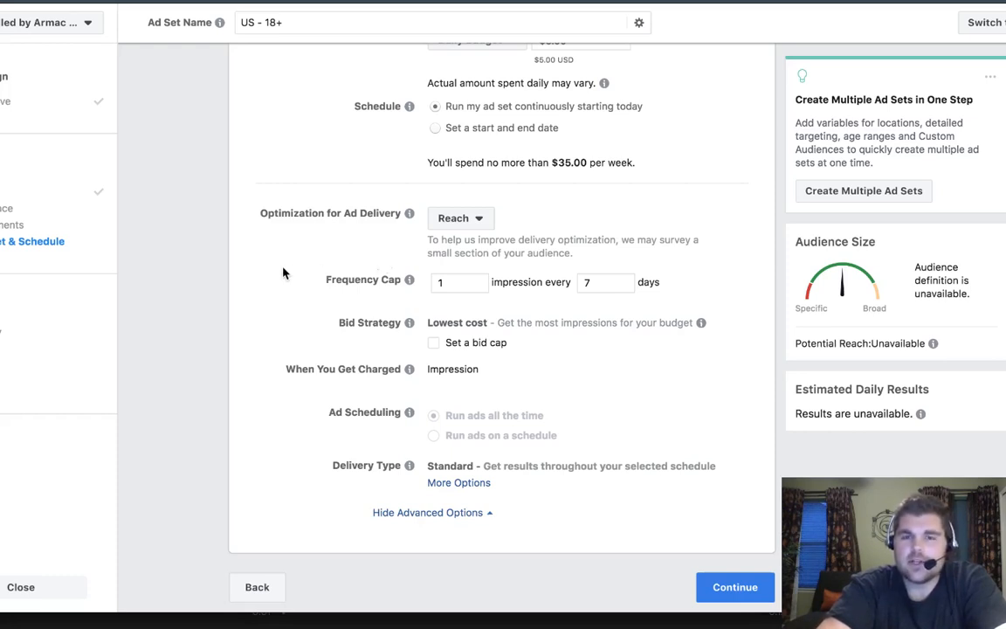
mouse_move(462, 313)
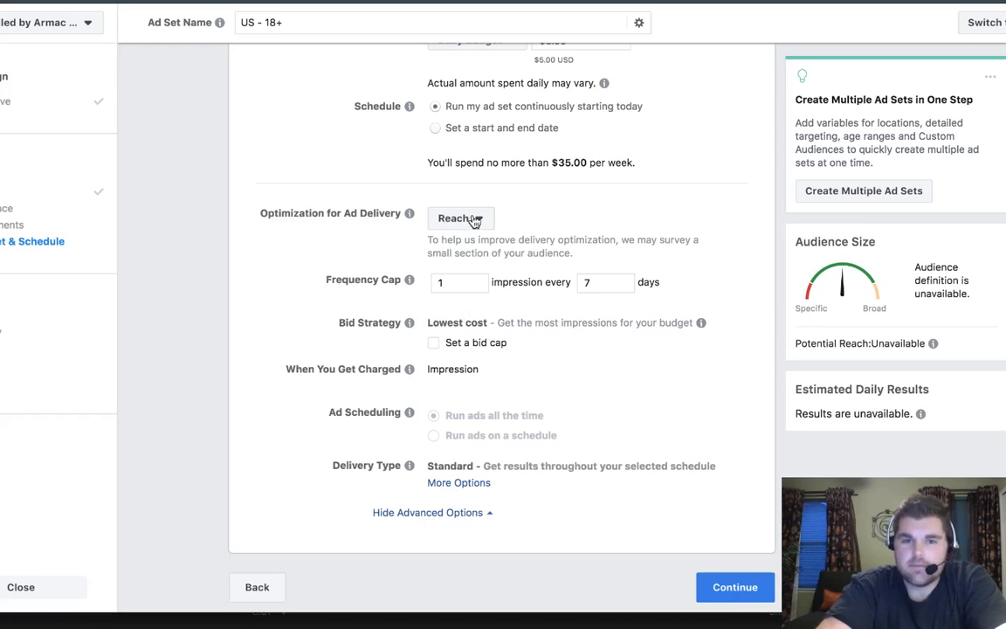
click(461, 216)
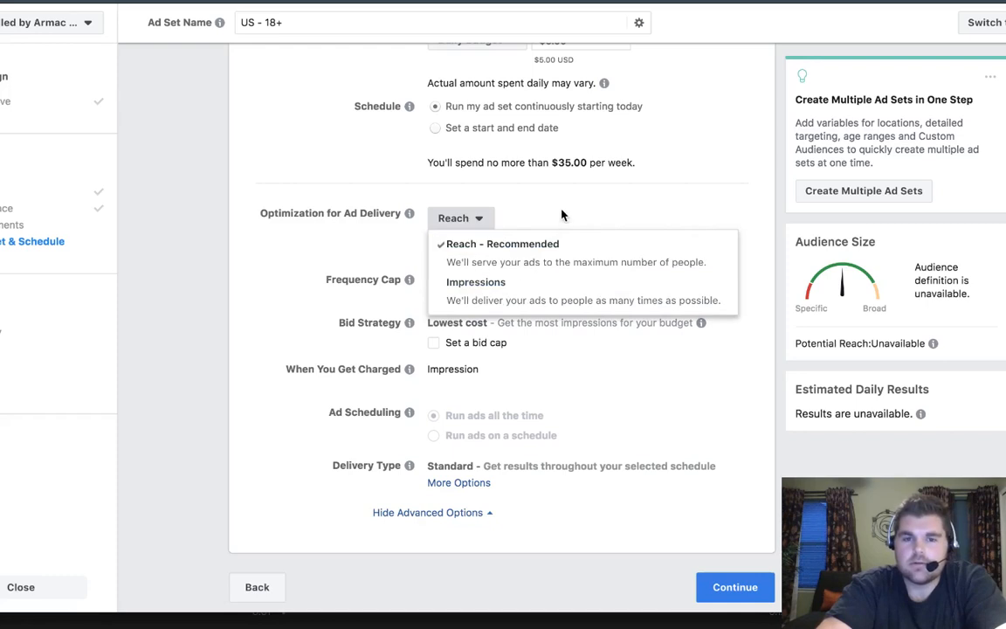
click(503, 244)
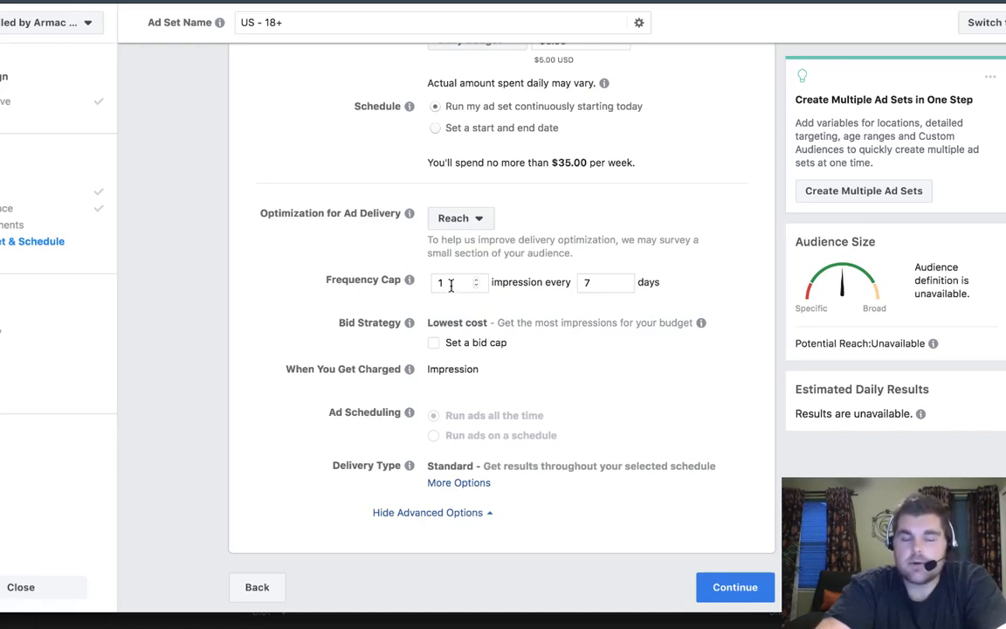
mouse_move(621, 286)
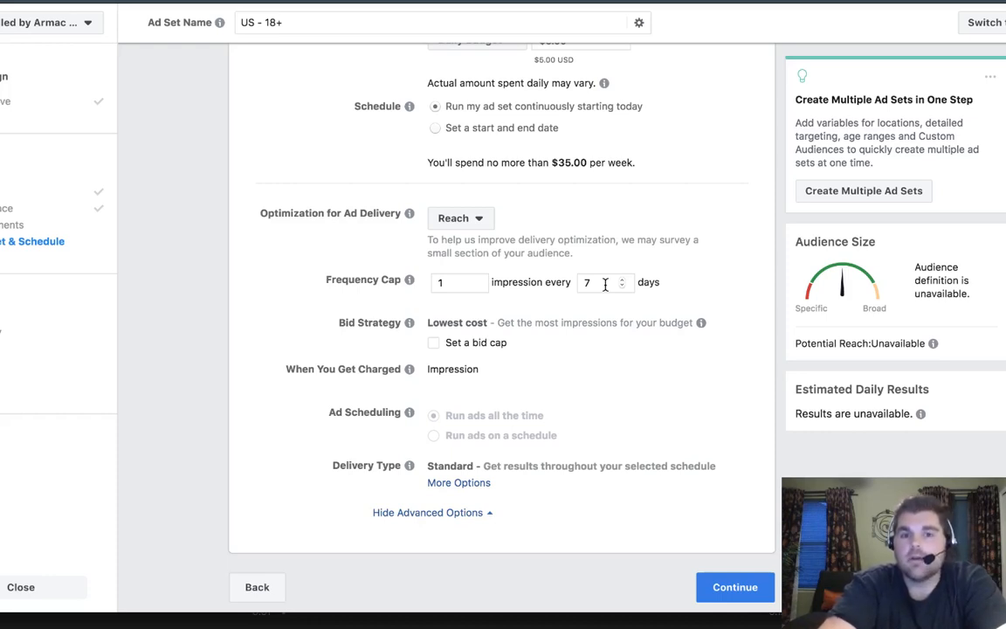
mouse_move(638, 391)
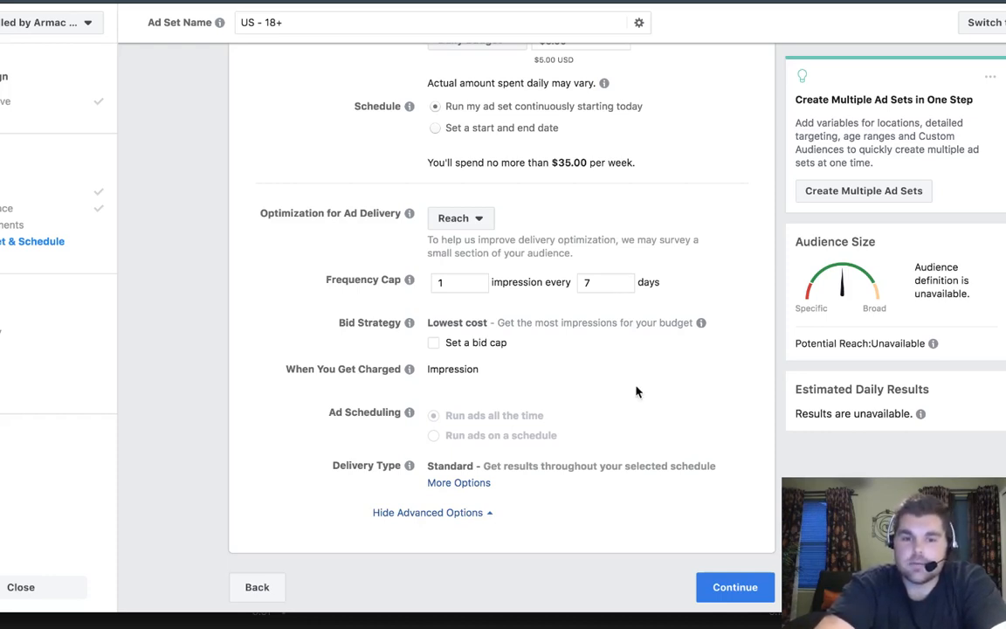
mouse_move(739, 353)
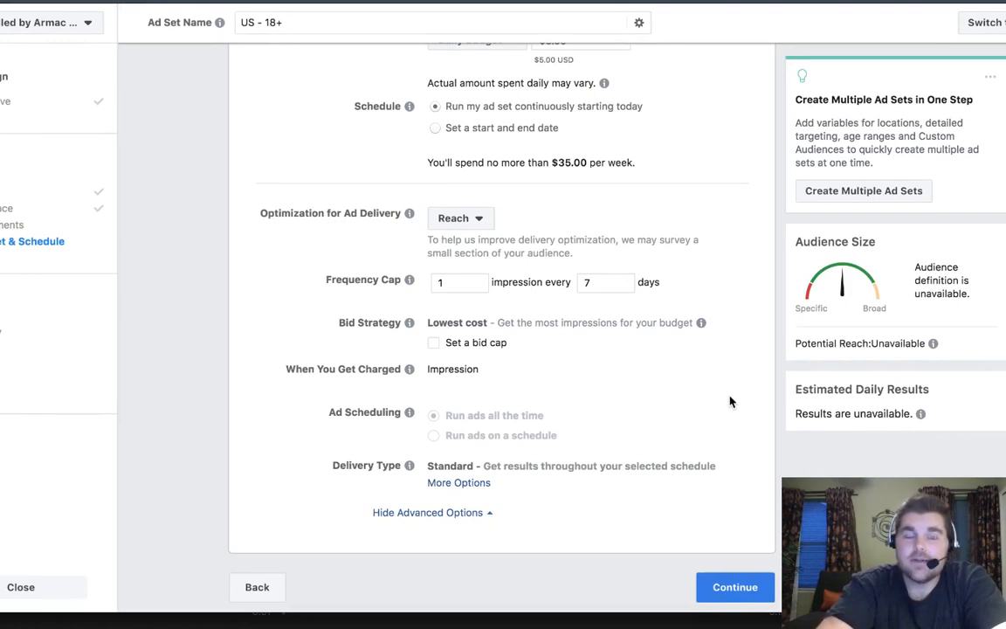
mouse_move(727, 399)
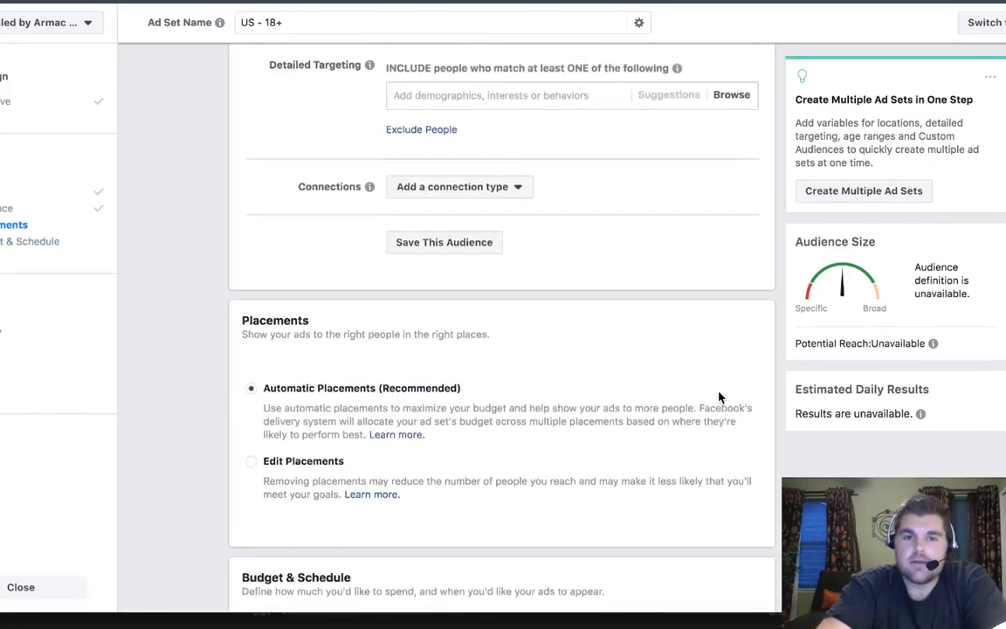
scroll(up, 3)
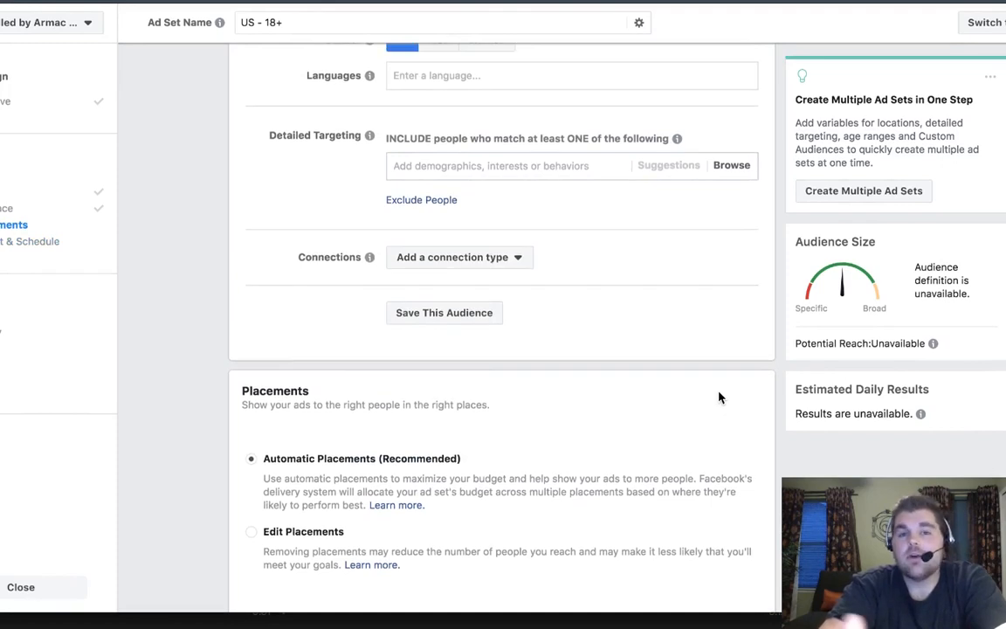